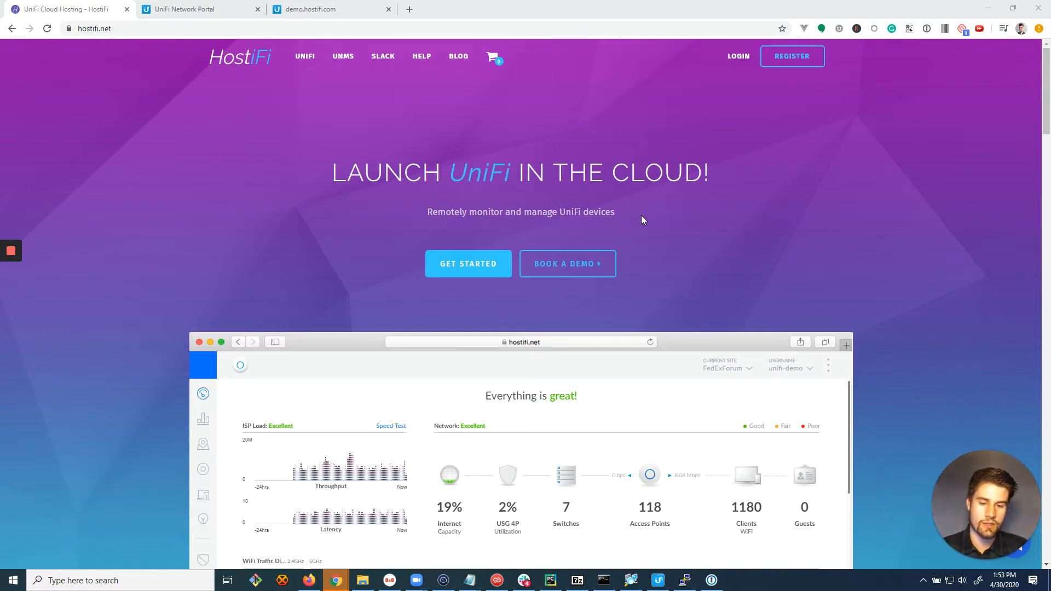
{"action": "mouse_move", "coordinate": [166, 15]}
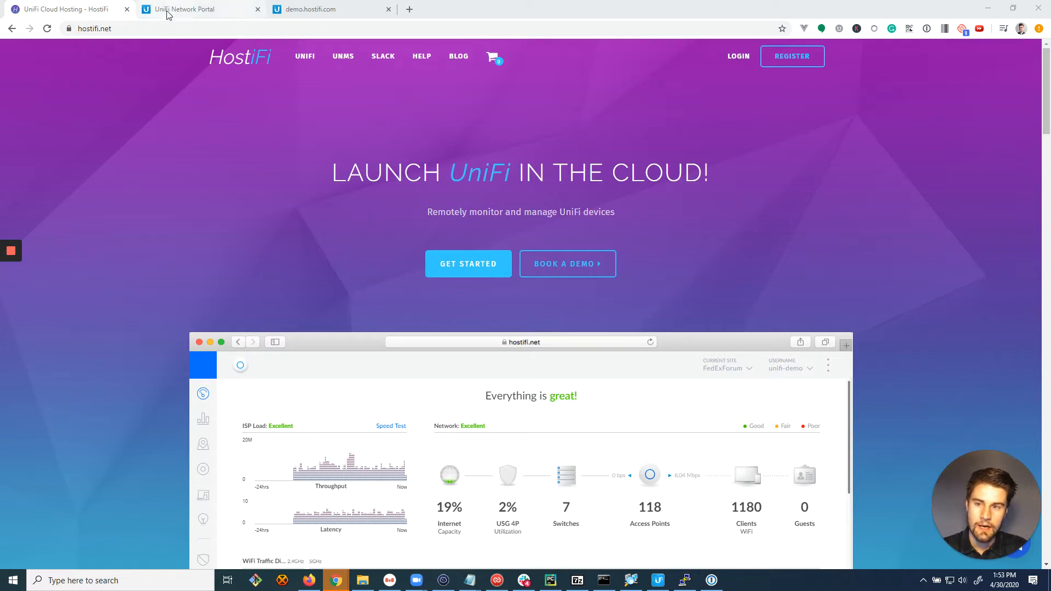
Step: Switch to the UniFi Network Portal listing the registered controllers, including HostiFi - P01
{"action": "left_click", "coordinate": [192, 8]}
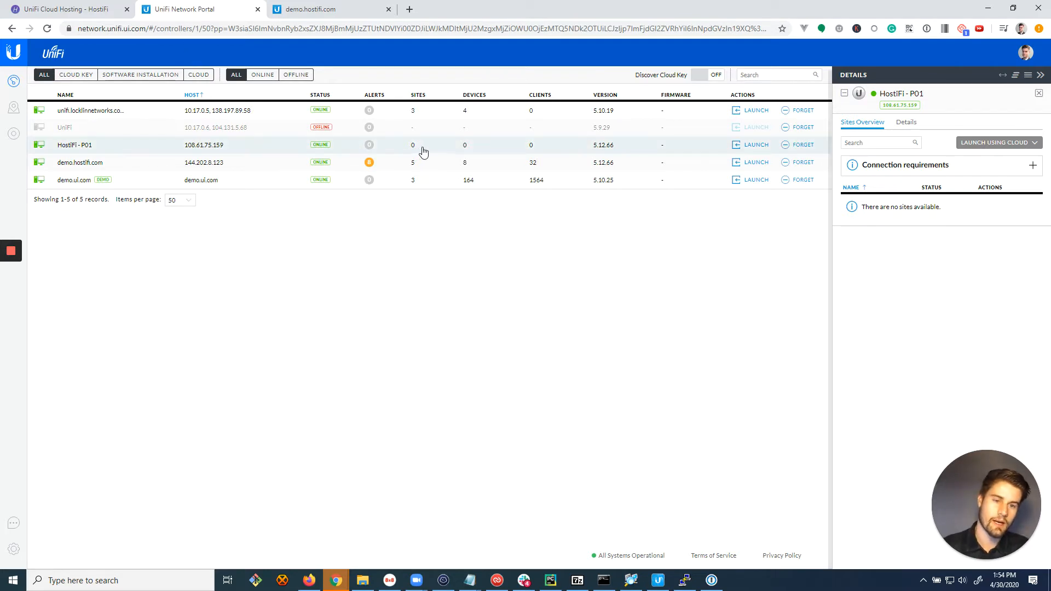
{"action": "mouse_move", "coordinate": [496, 180]}
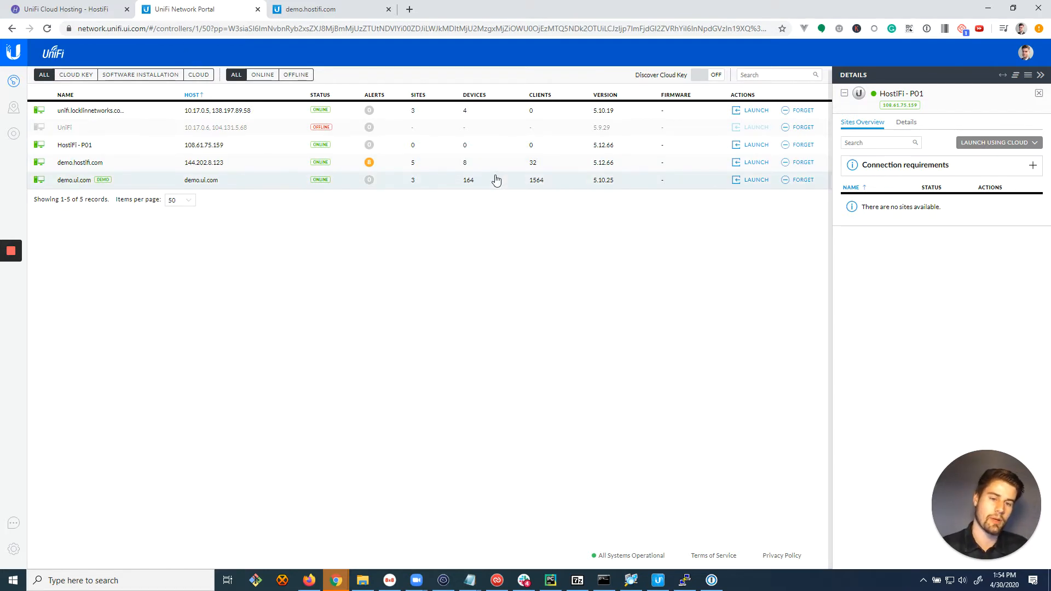
{"action": "mouse_move", "coordinate": [379, 175]}
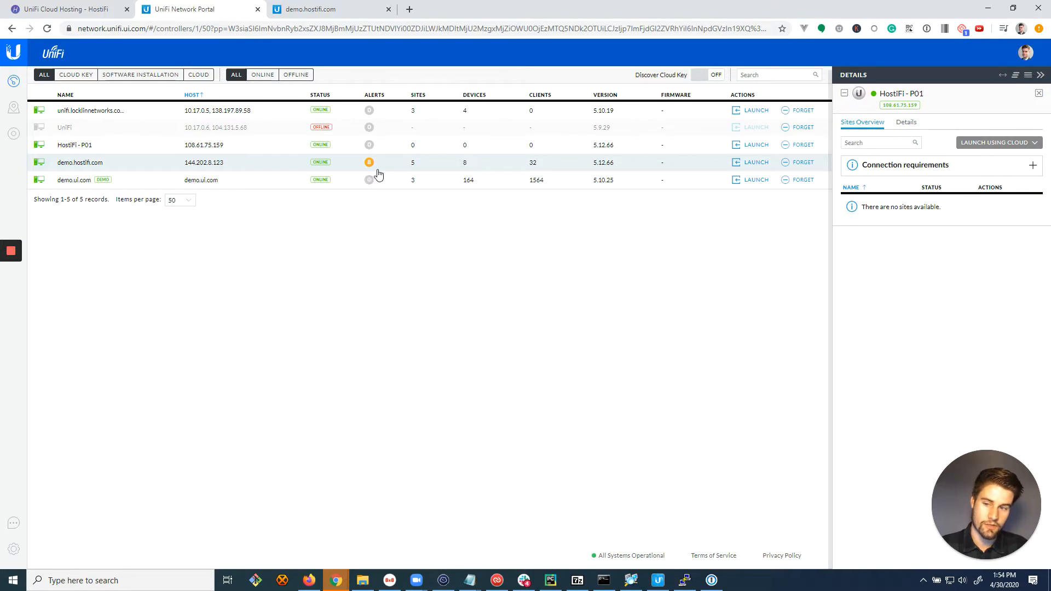
{"action": "mouse_move", "coordinate": [156, 170]}
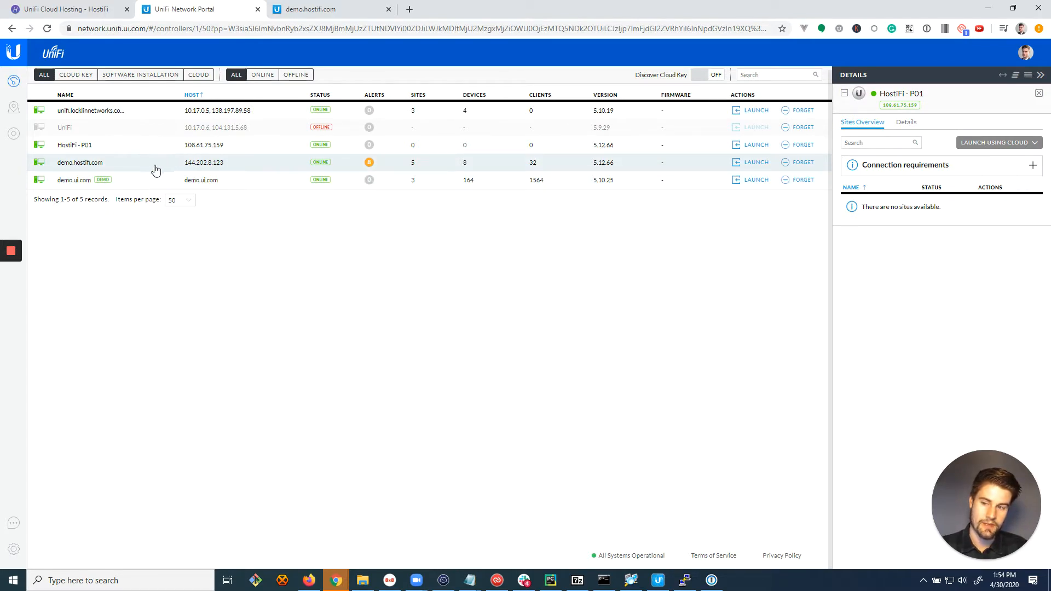
{"action": "mouse_move", "coordinate": [460, 170]}
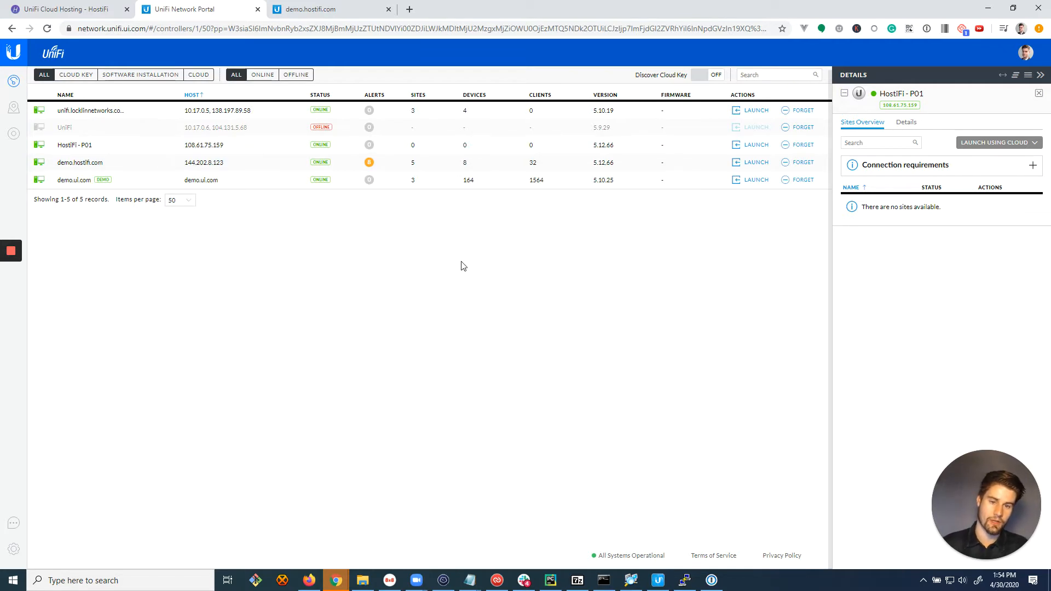
{"action": "mouse_move", "coordinate": [444, 226]}
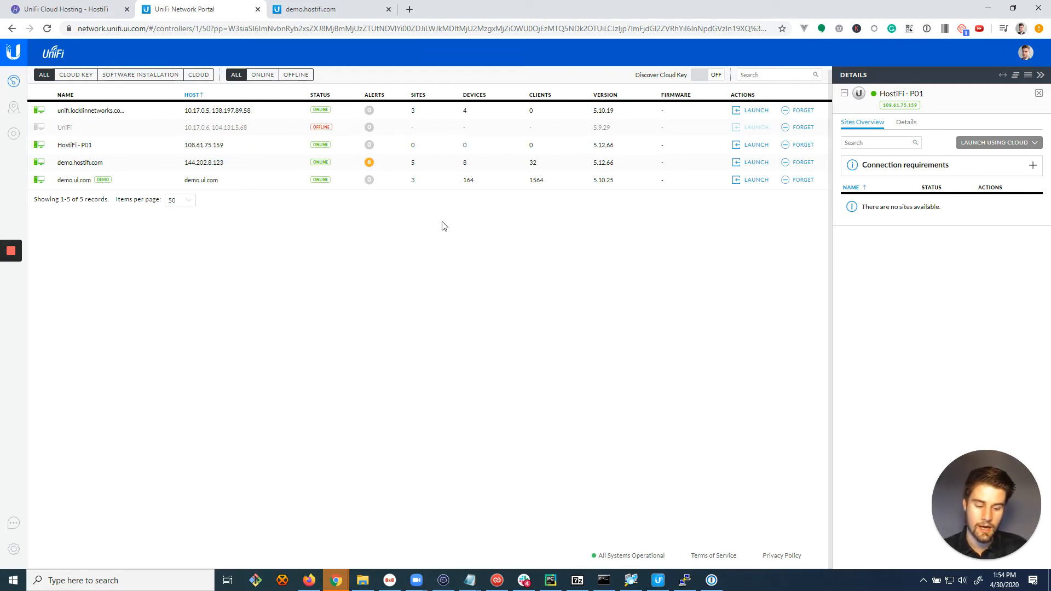
{"action": "mouse_move", "coordinate": [256, 212]}
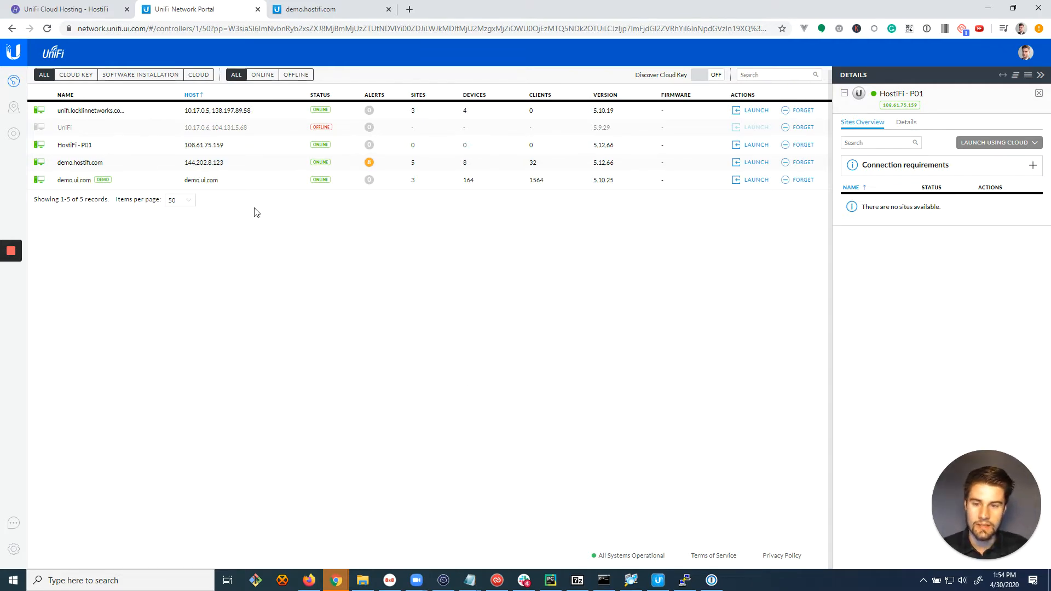
{"action": "mouse_move", "coordinate": [317, 219]}
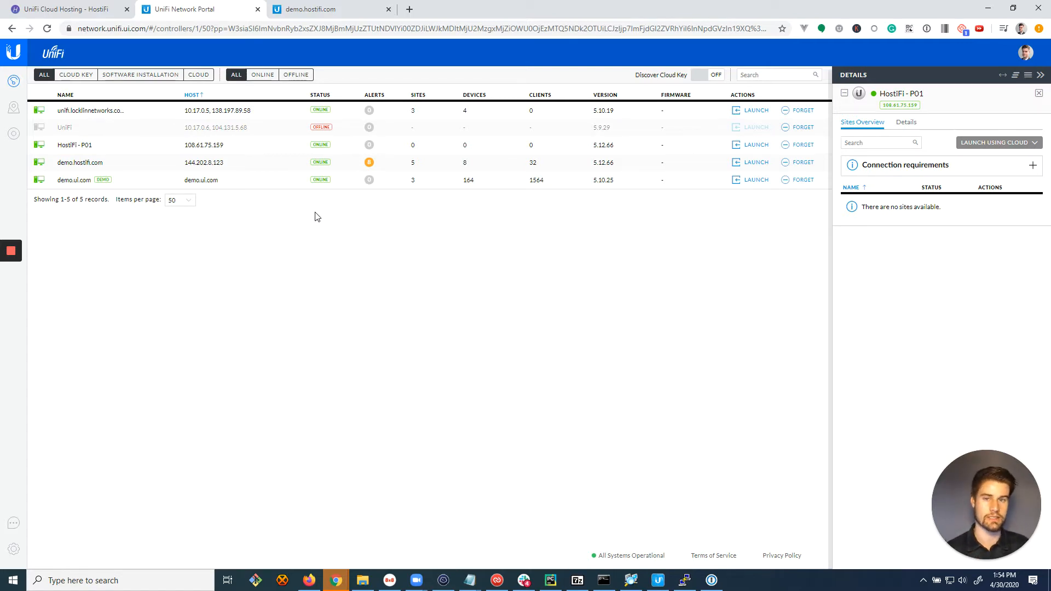
{"action": "mouse_move", "coordinate": [248, 175]}
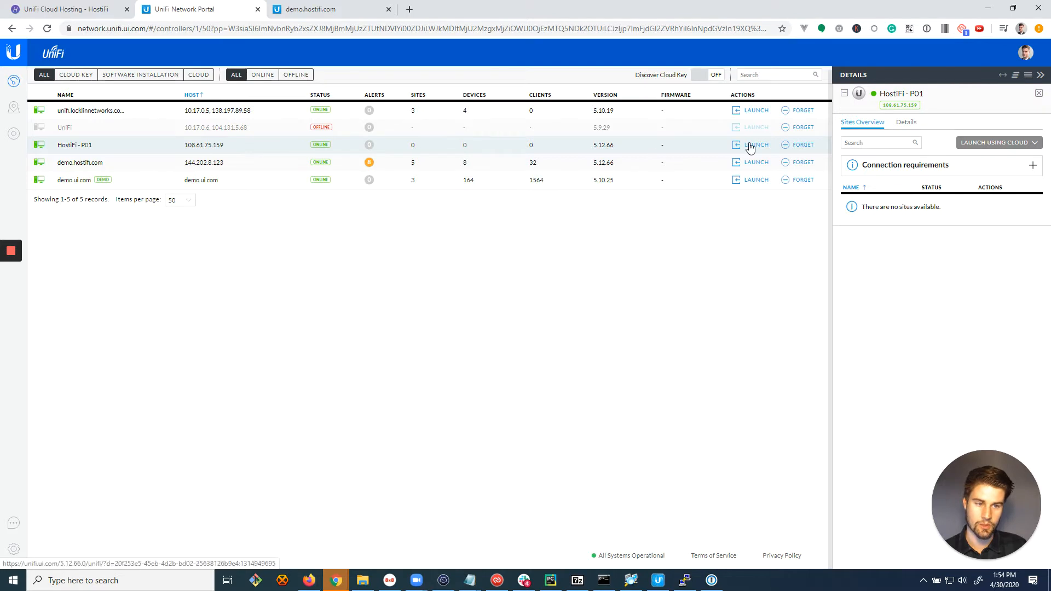
Step: Launch the HostiFi - P01 controller, showing its devices with the UniFi AP-AC-Pro
{"action": "left_click", "coordinate": [757, 145]}
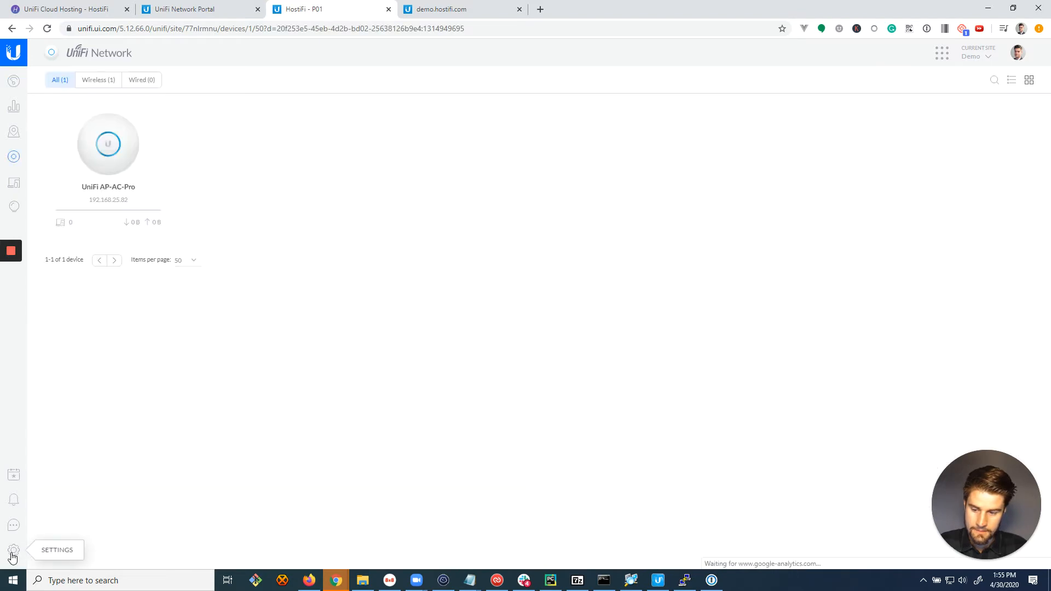
Step: Show the Demo site's configuration settings down to the export options
{"action": "left_click", "coordinate": [13, 550]}
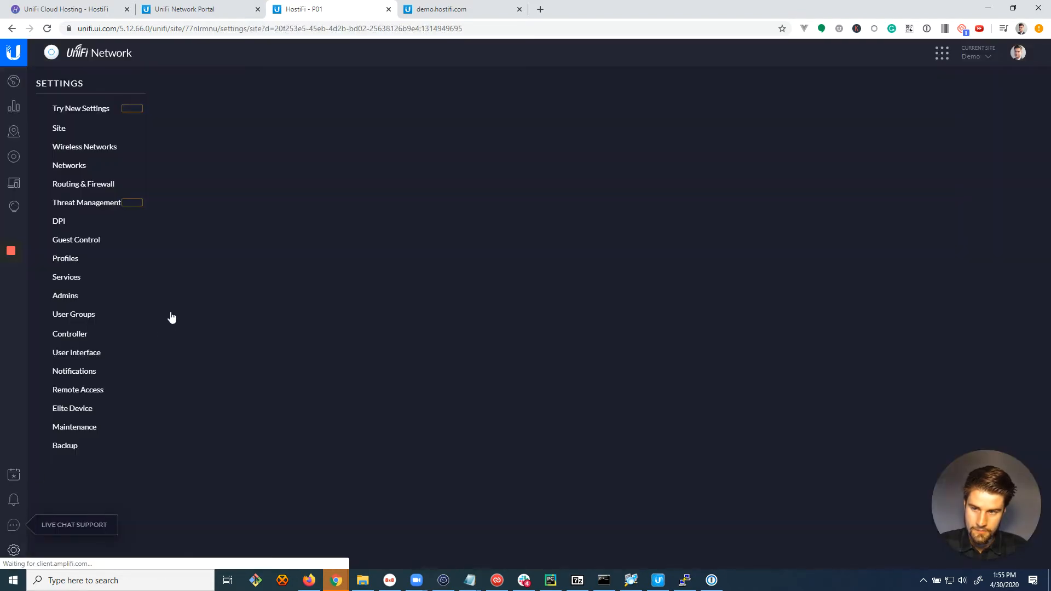
{"action": "left_click", "coordinate": [59, 129]}
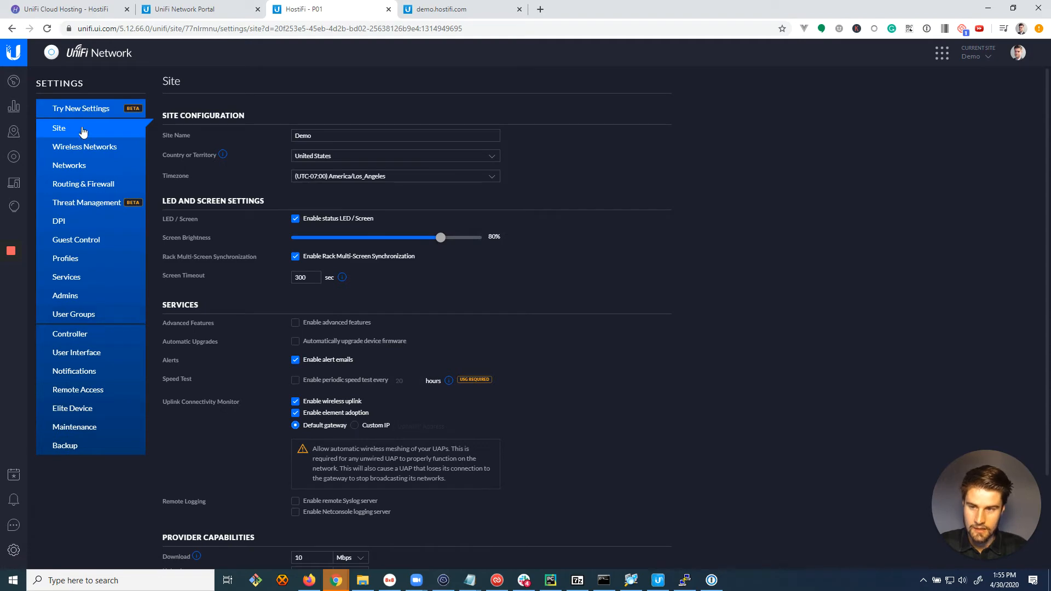
{"action": "scroll", "scroll_direction": "down", "scroll_amount": 3}
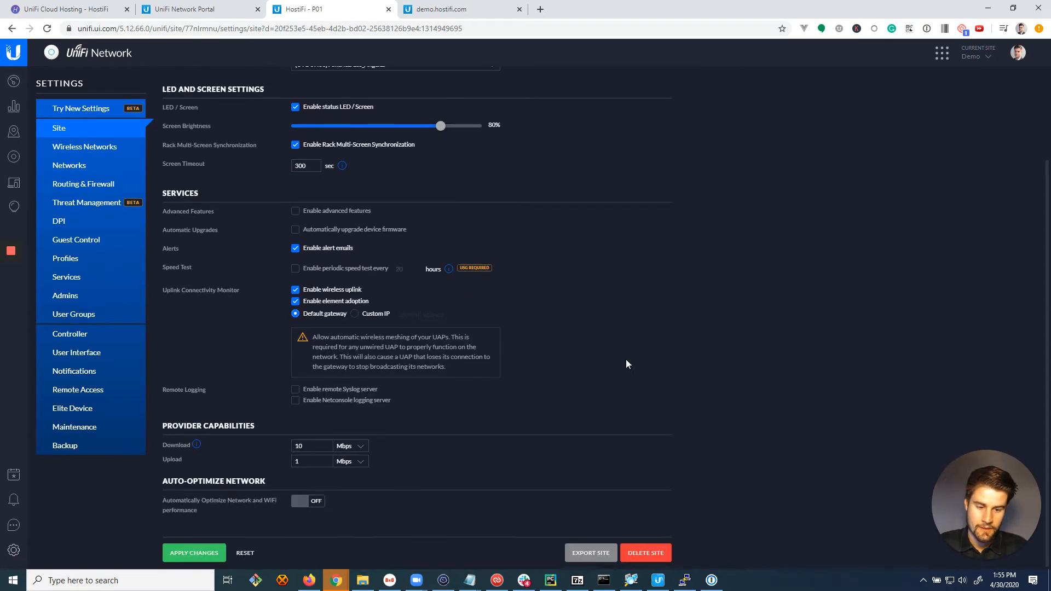
{"action": "mouse_move", "coordinate": [598, 553]}
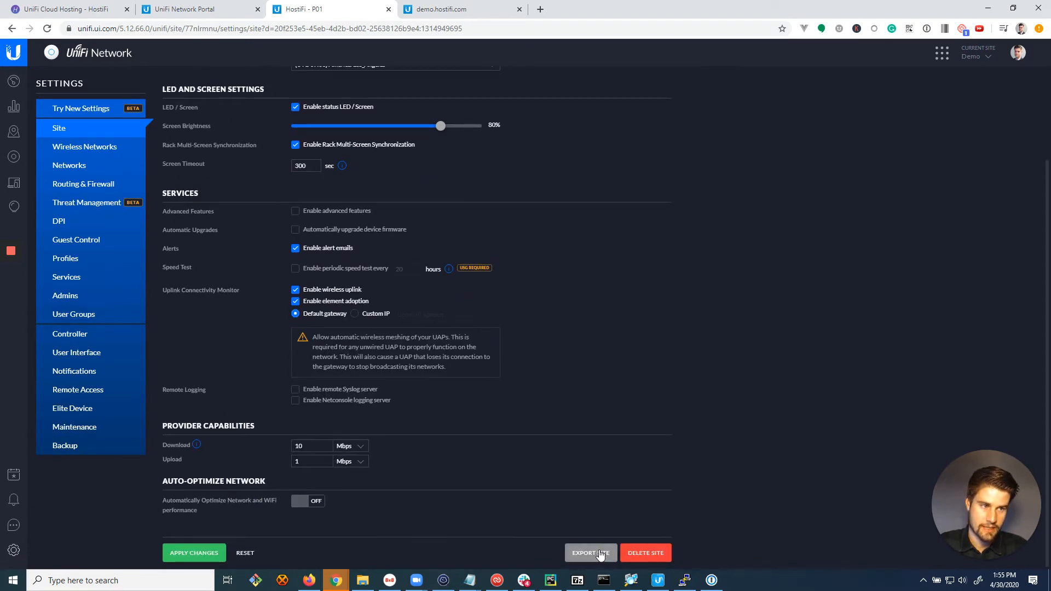
Step: Export the Demo site, download its backup file and move to the demo.hostifi.com controller
{"action": "left_click", "coordinate": [591, 553]}
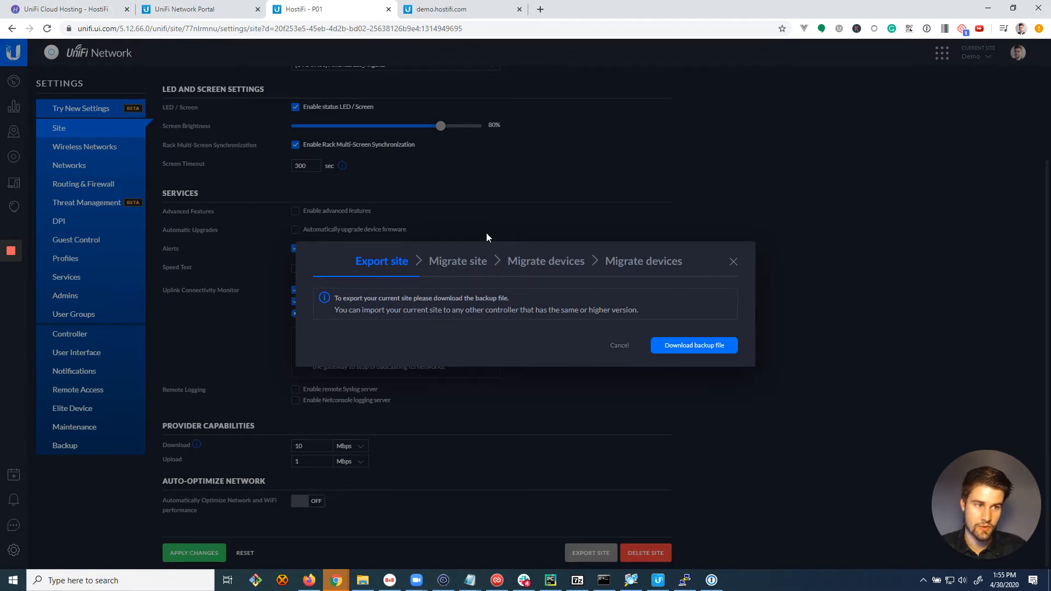
{"action": "mouse_move", "coordinate": [434, 217]}
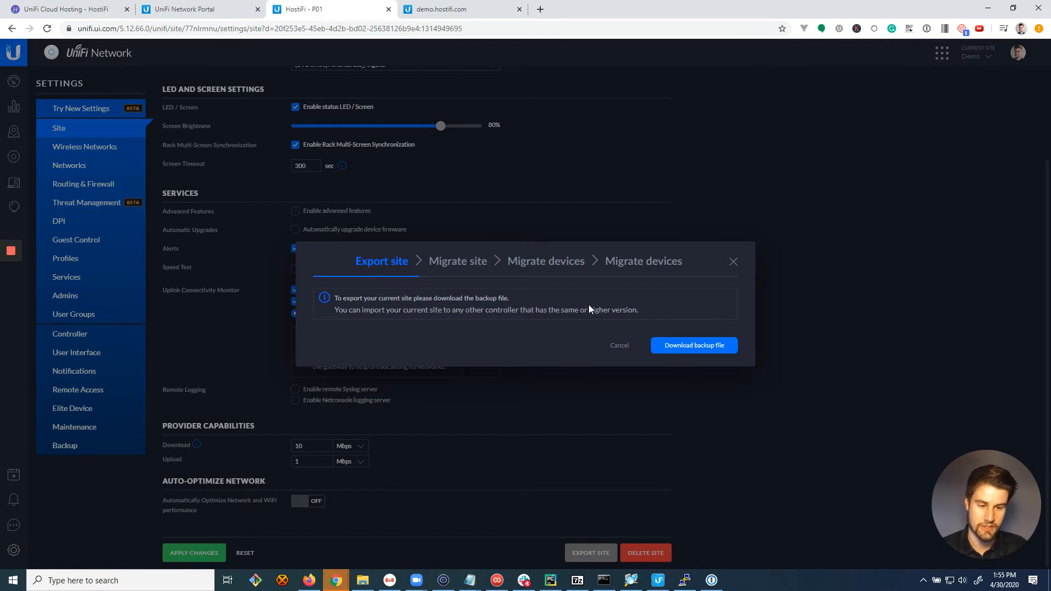
{"action": "mouse_move", "coordinate": [559, 483]}
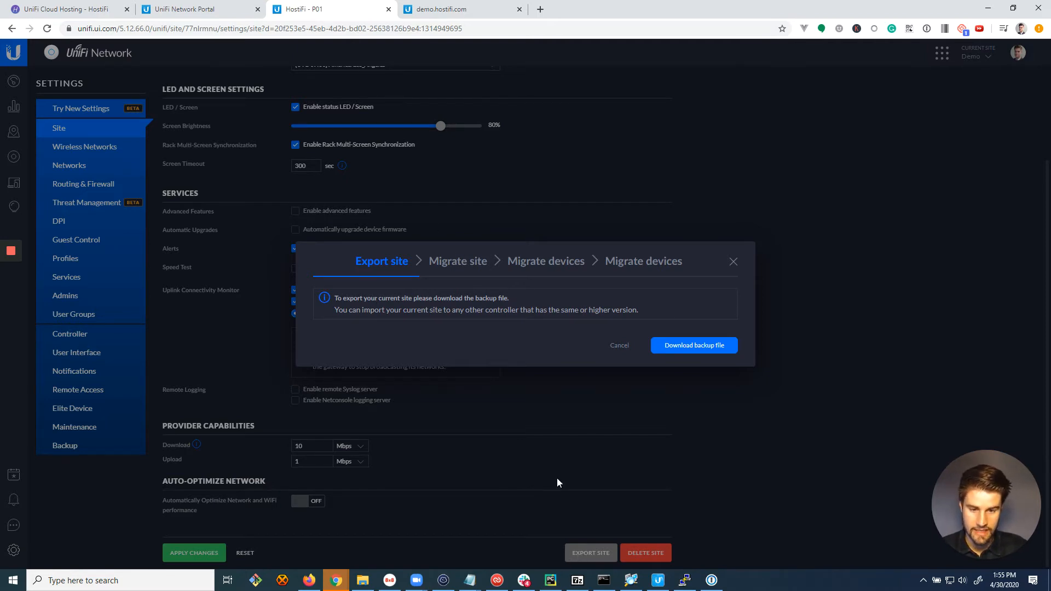
{"action": "left_click", "coordinate": [708, 349]}
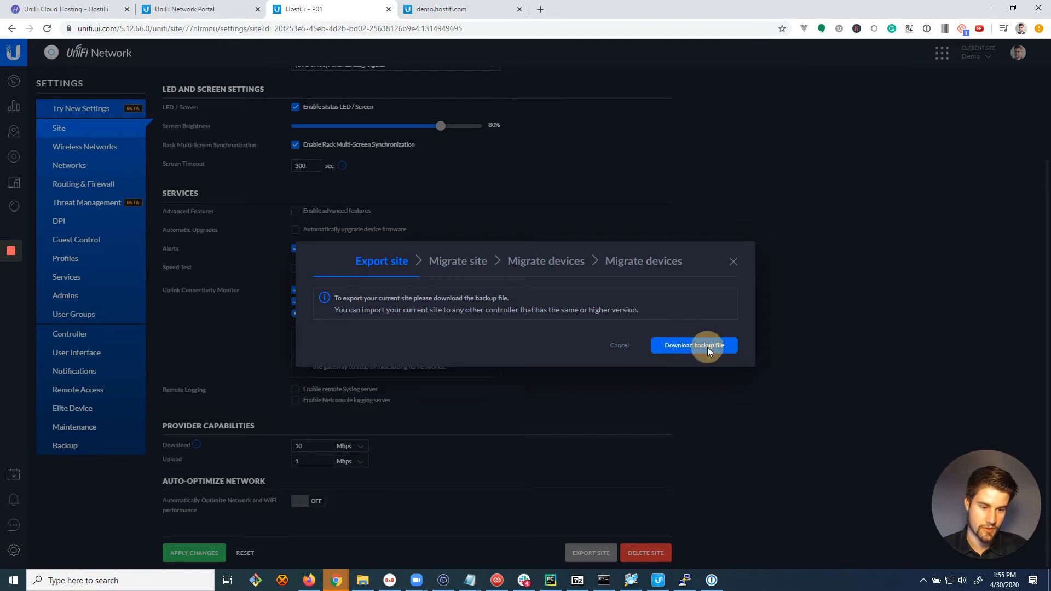
{"action": "left_click", "coordinate": [695, 345]}
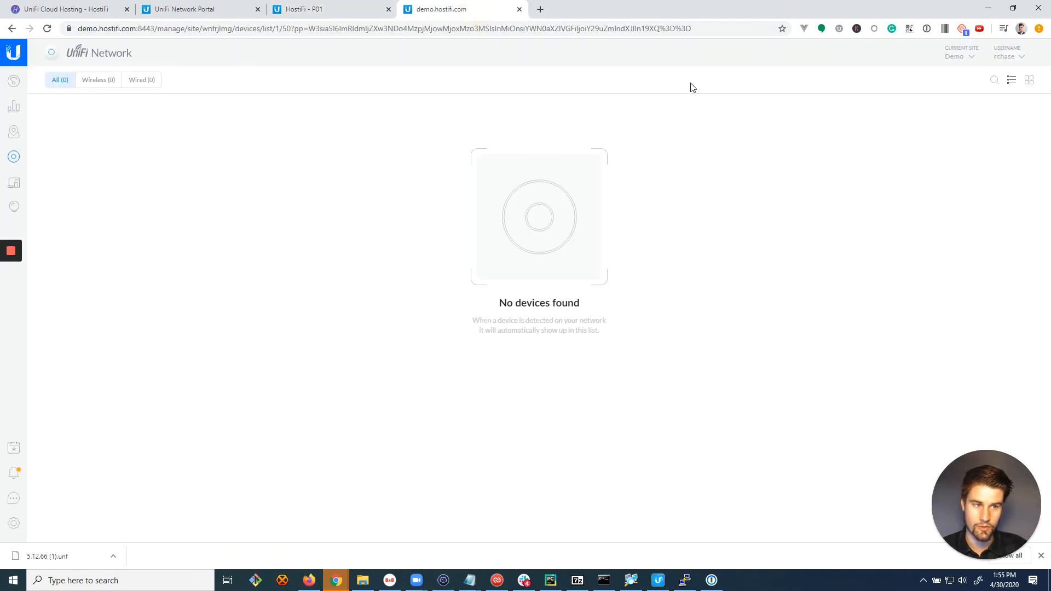
Step: Begin importing a site on demo.hostifi.com from the Current Site list
{"action": "left_click", "coordinate": [959, 57]}
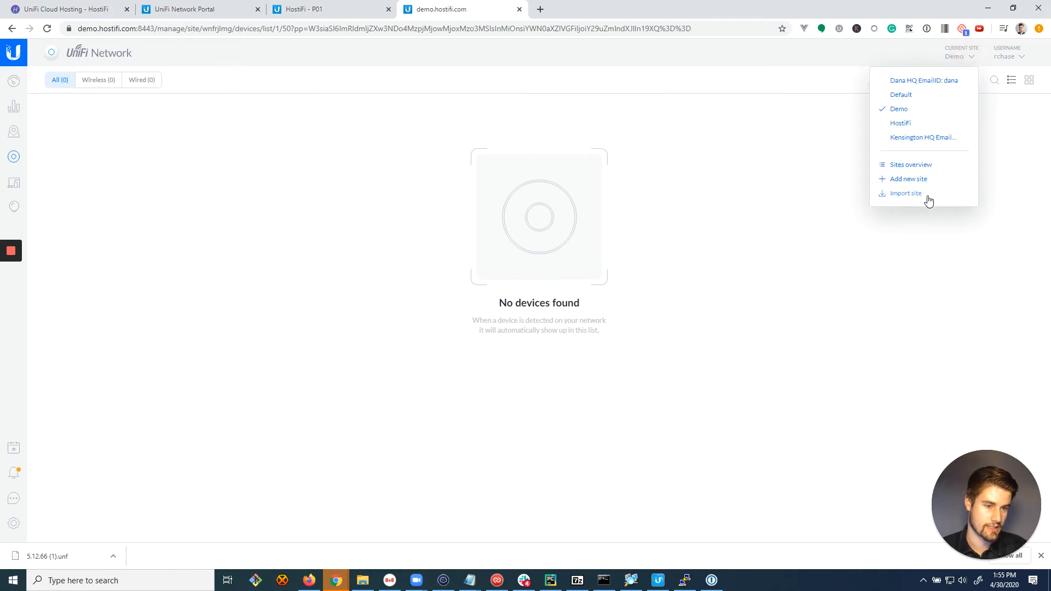
{"action": "left_click", "coordinate": [906, 193]}
{"action": "type", "text": "Imported Site from P01"}
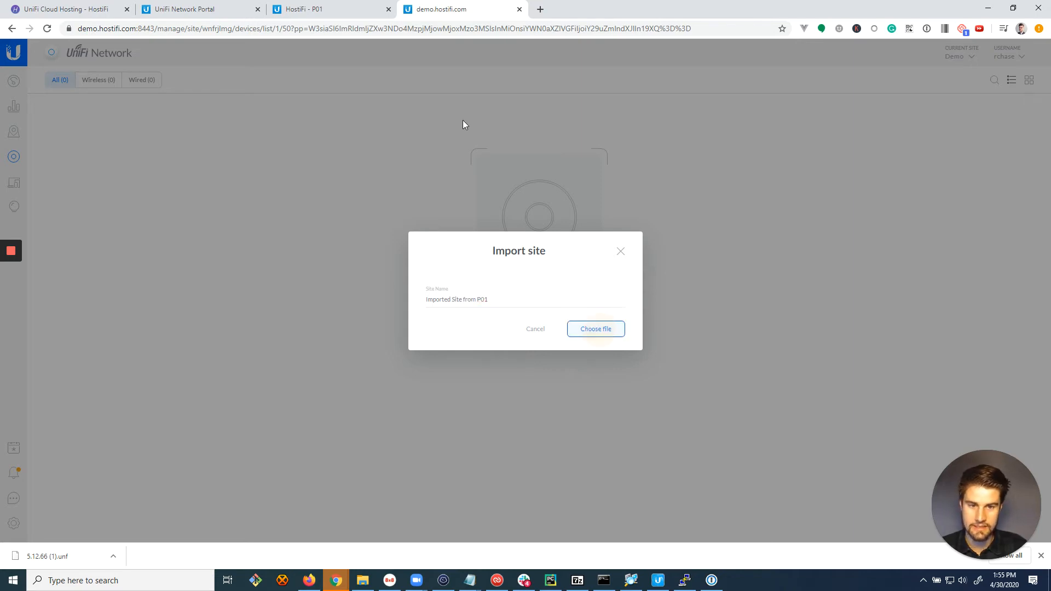
Step: Select the downloaded .unf backup so Imported Site from P01 appears with 0/1 access points
{"action": "left_click", "coordinate": [596, 329]}
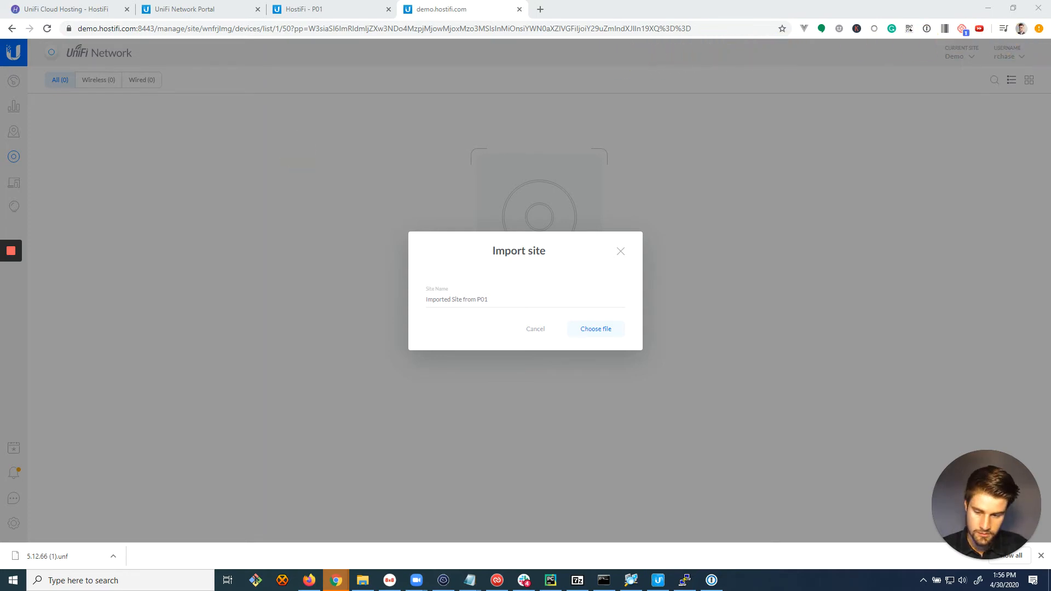
{"action": "left_click", "coordinate": [596, 329]}
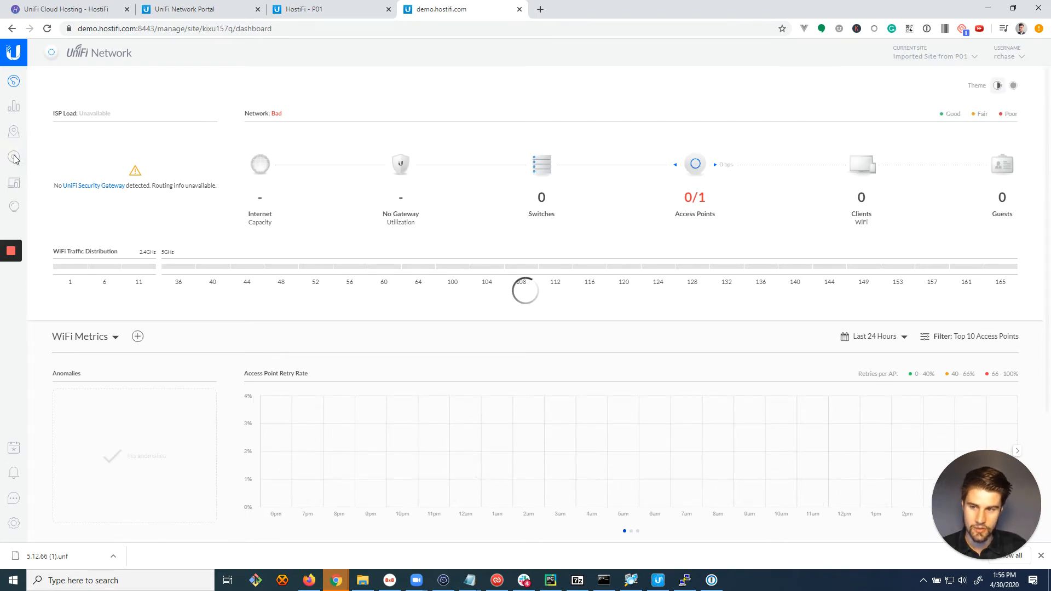
Step: Show the imported site's devices, listing the UniFi AP-AC-Pro as disconnected
{"action": "left_click", "coordinate": [13, 157]}
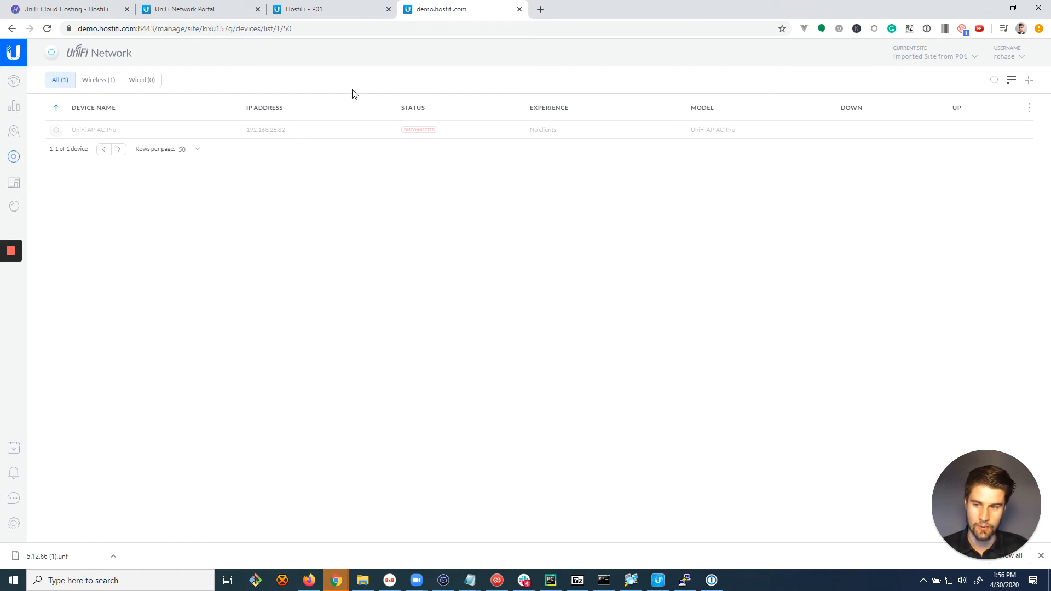
{"action": "mouse_move", "coordinate": [354, 24]}
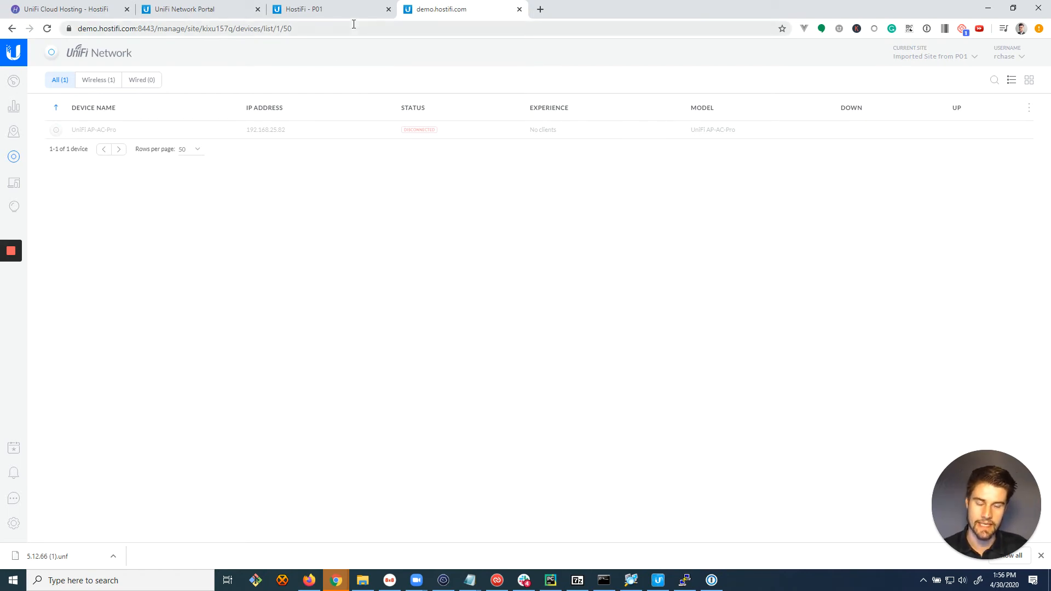
{"action": "mouse_move", "coordinate": [34, 533]}
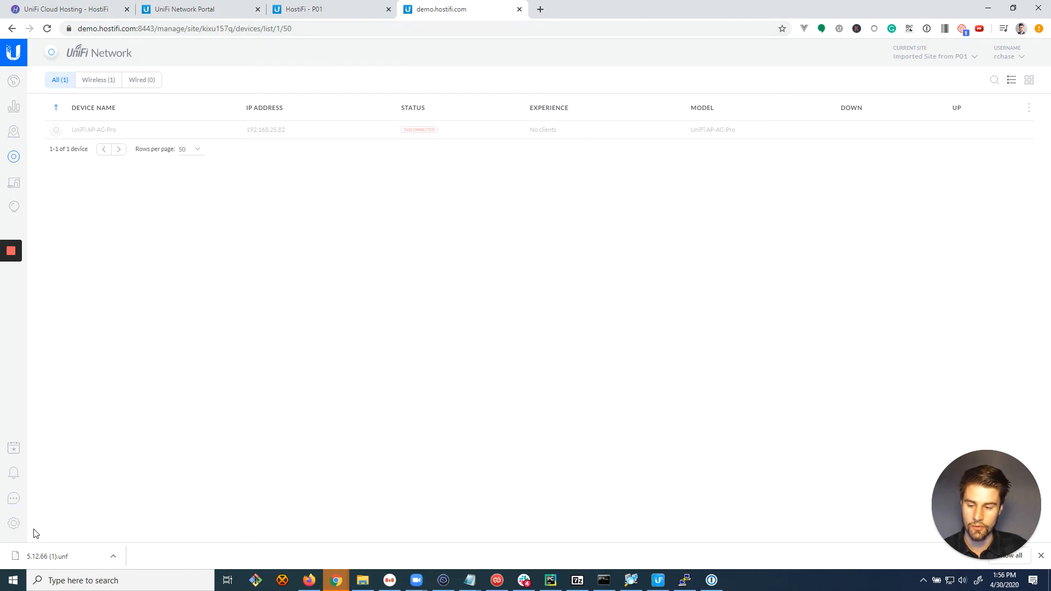
{"action": "mouse_move", "coordinate": [276, 383]}
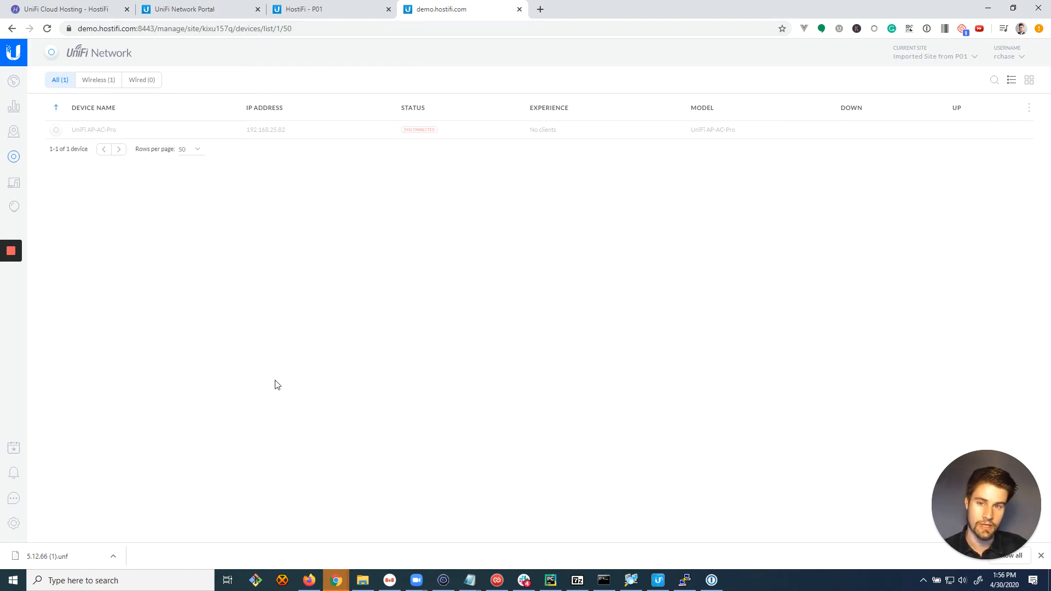
{"action": "mouse_move", "coordinate": [311, 41]}
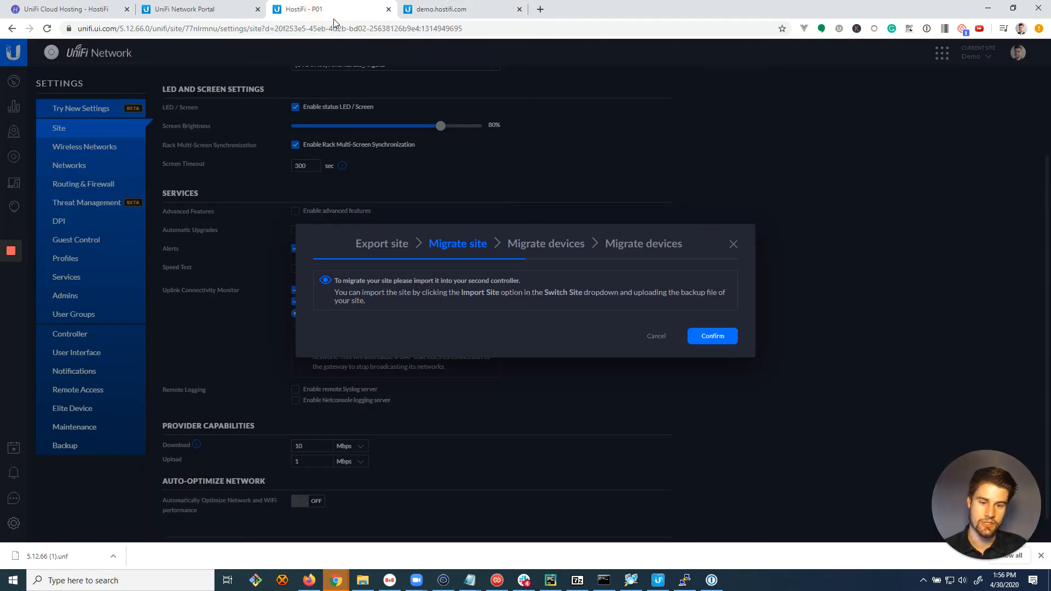
{"action": "mouse_move", "coordinate": [497, 245]}
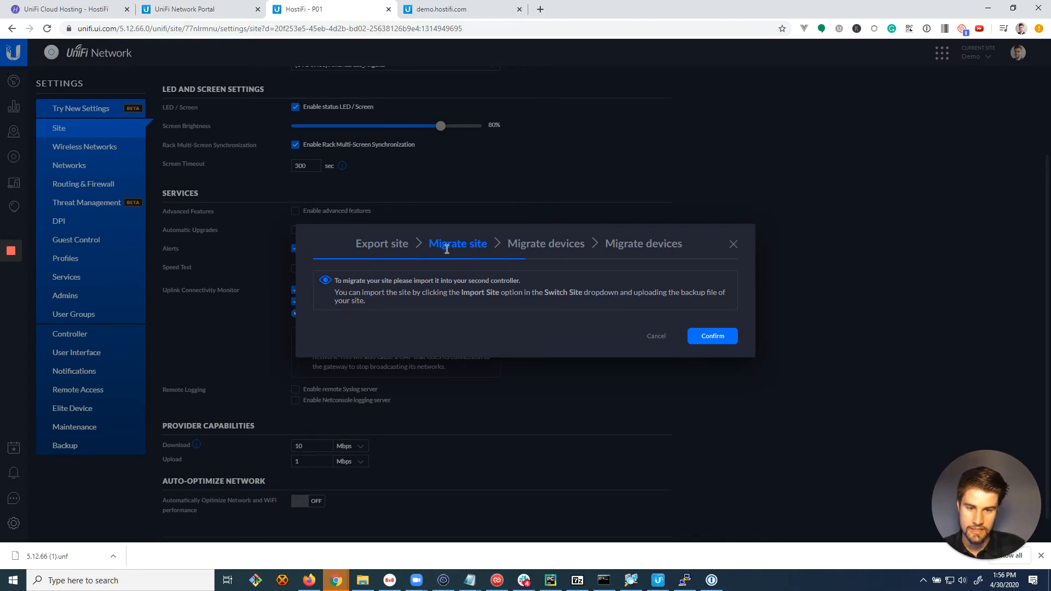
Step: Advance to Migrate devices and enter demo.hostifi.com as the Controller Inform URL
{"action": "left_click", "coordinate": [712, 337]}
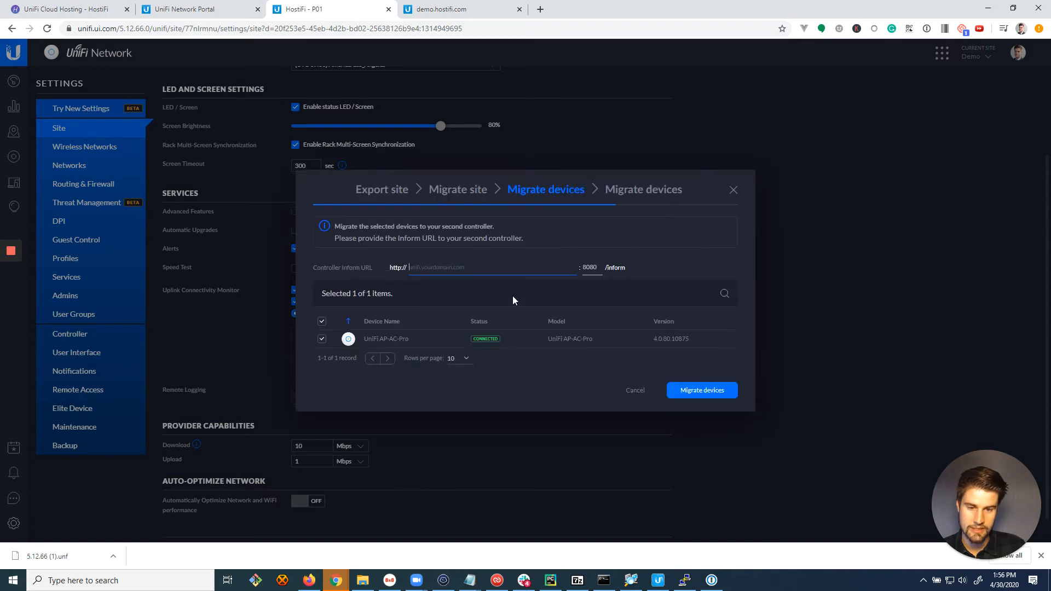
{"action": "type", "text": "p01."}
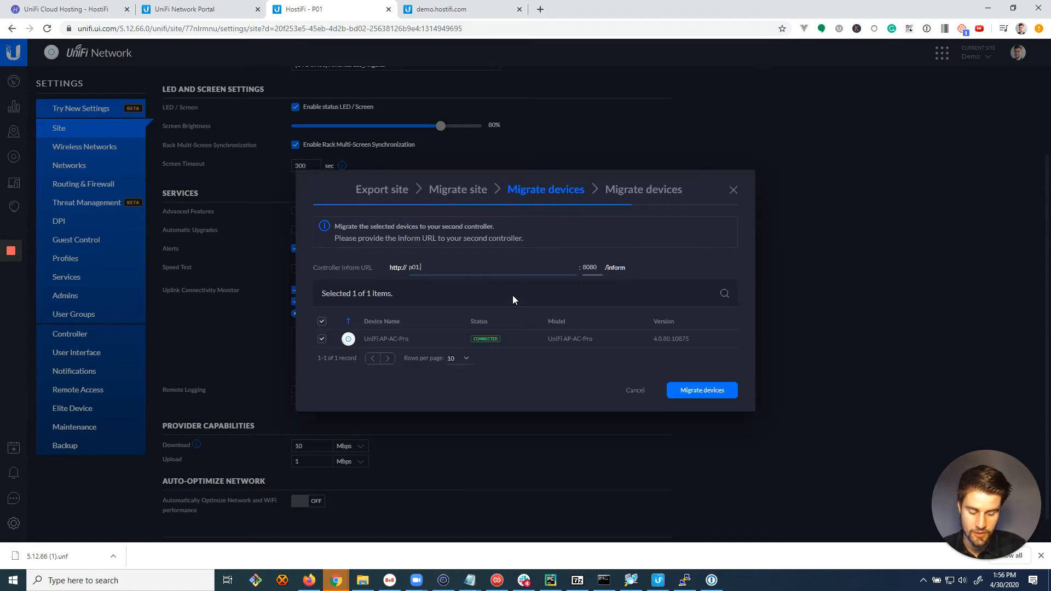
{"action": "left_click", "coordinate": [440, 9]}
{"action": "type", "text": ".hostifi"}
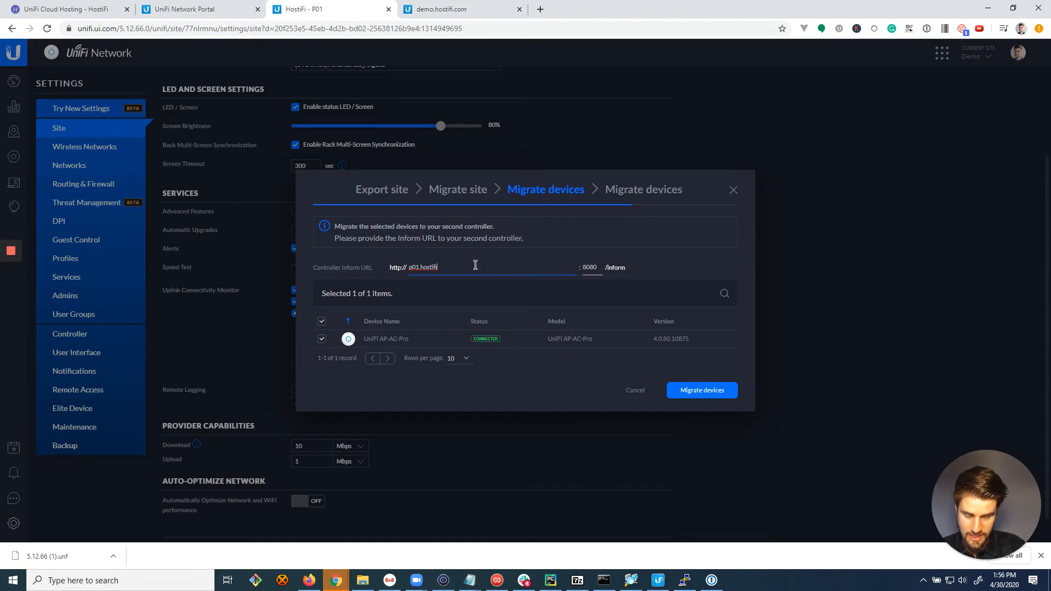
{"action": "type", "text": ".net"}
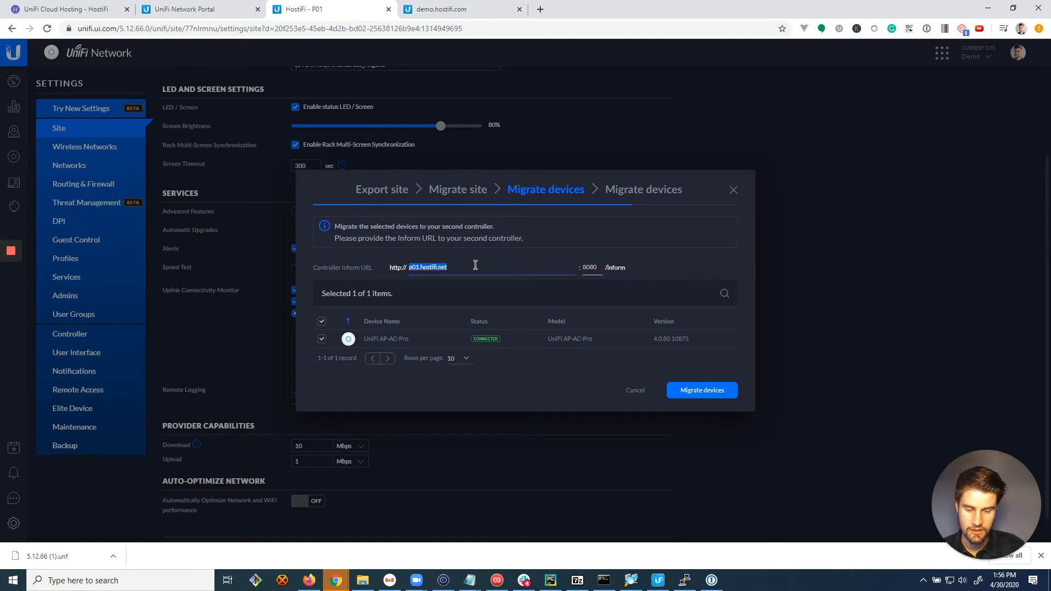
{"action": "type", "text": "demo.host"}
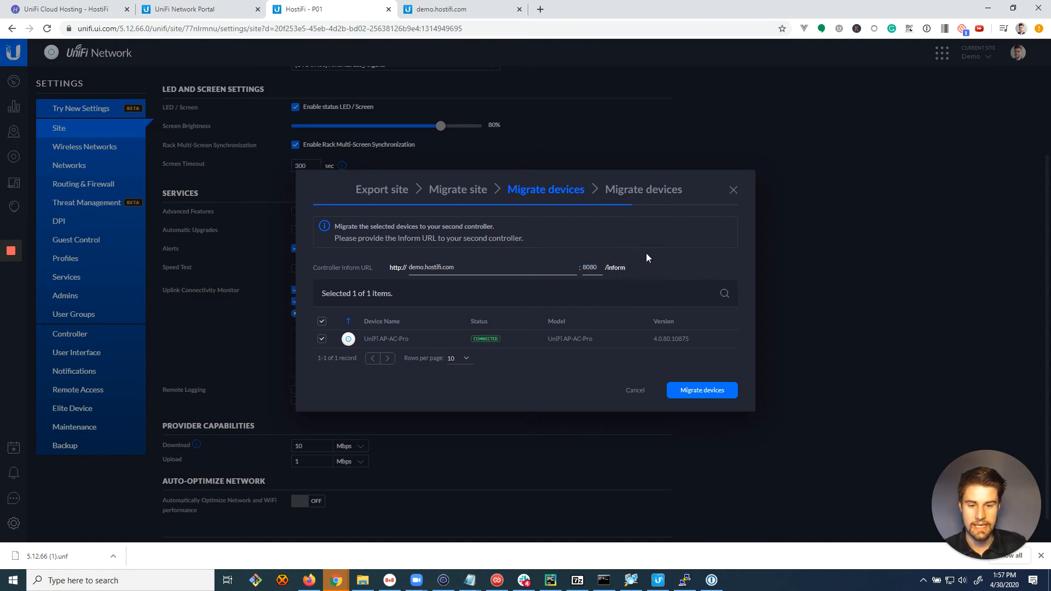
{"action": "mouse_move", "coordinate": [663, 289]}
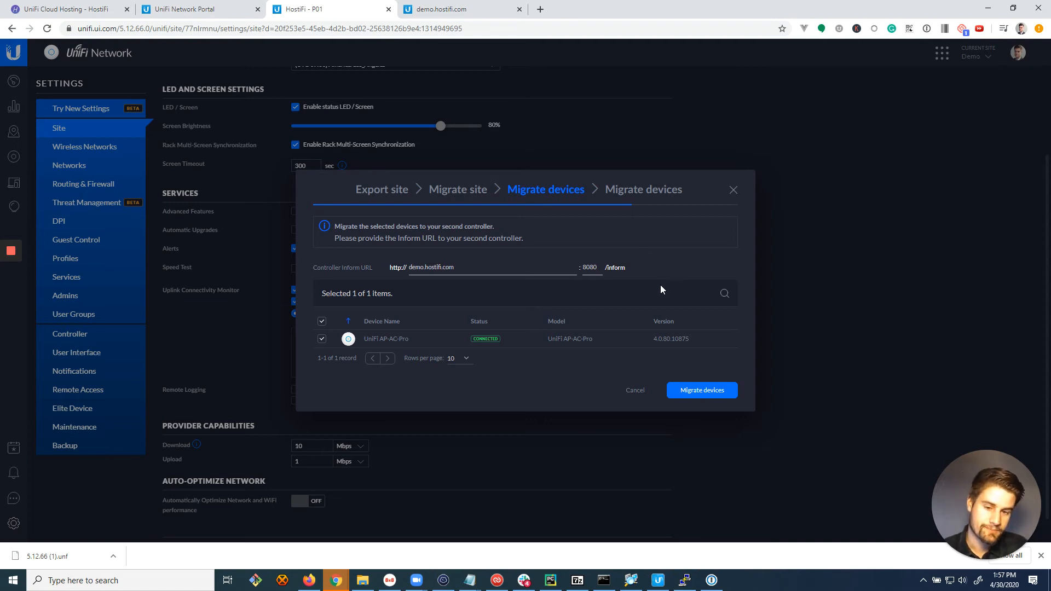
{"action": "mouse_move", "coordinate": [617, 350]}
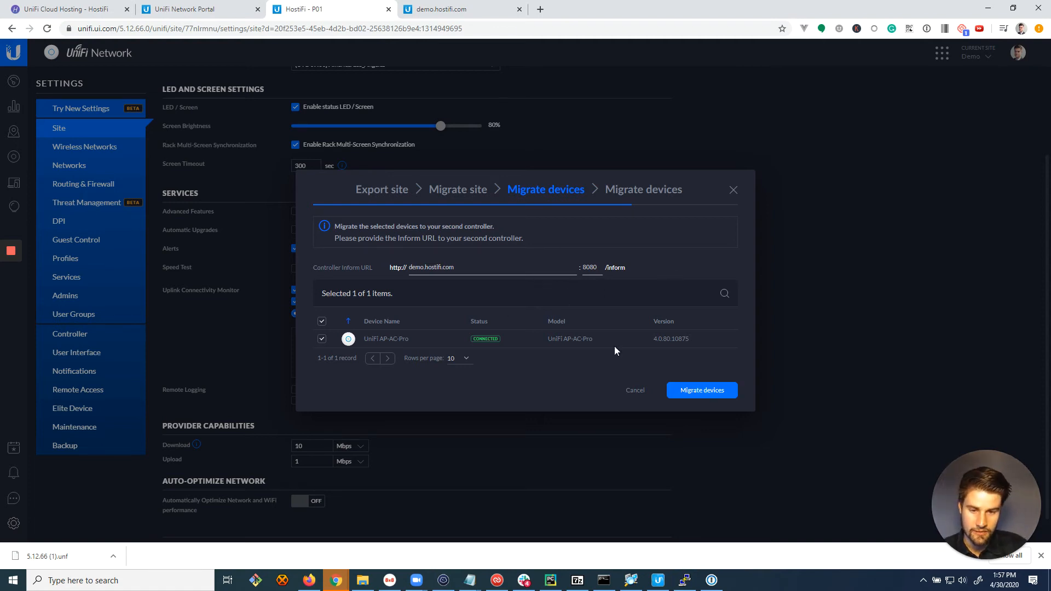
{"action": "double_click", "coordinate": [432, 267]}
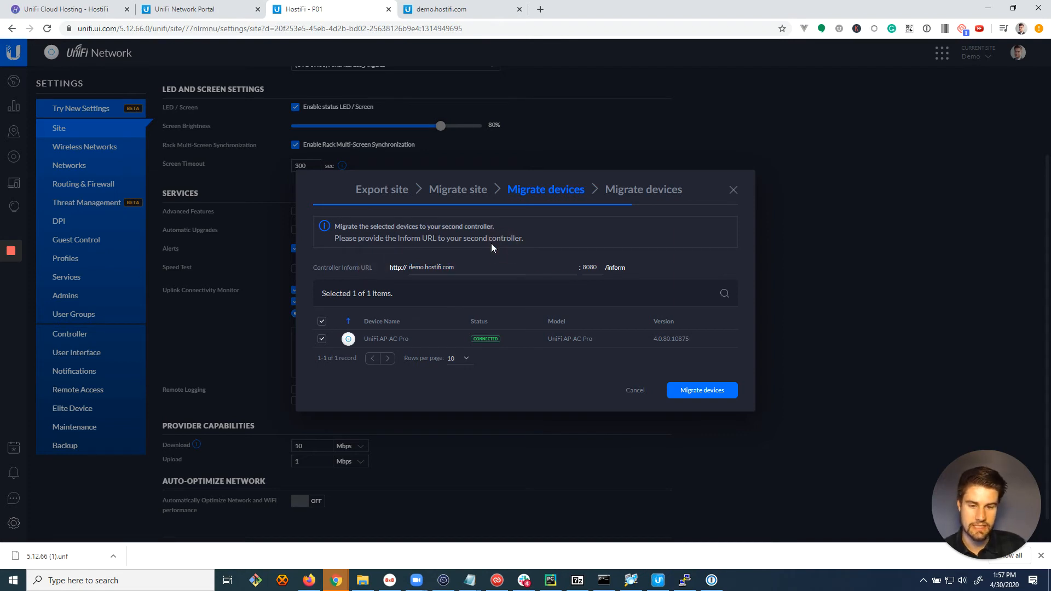
{"action": "mouse_move", "coordinate": [500, 263]}
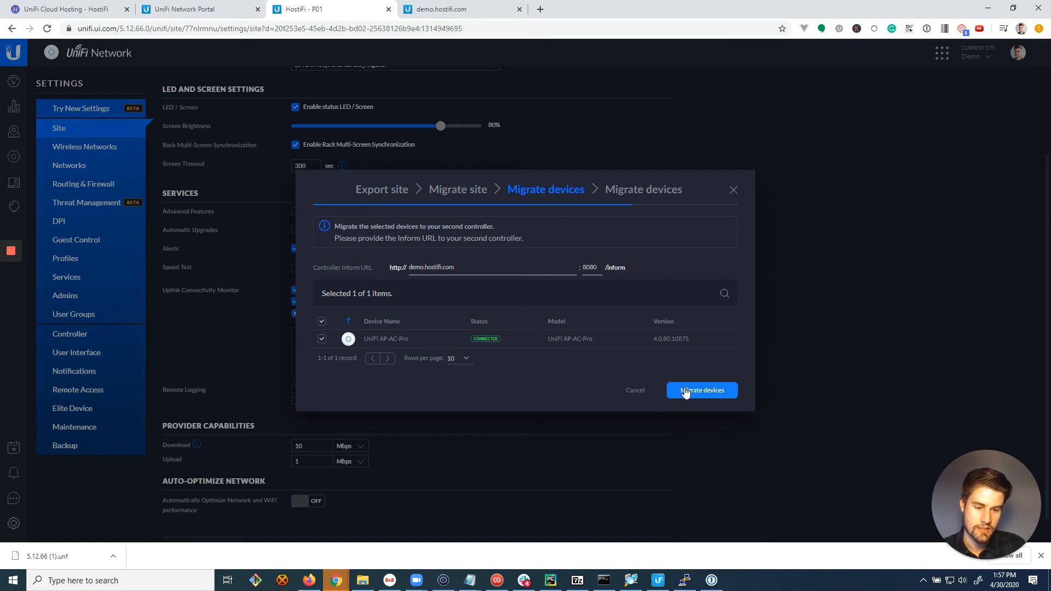
Step: Migrate the AP-AC-Pro to the new controller and skip forgetting the device
{"action": "left_click", "coordinate": [702, 390]}
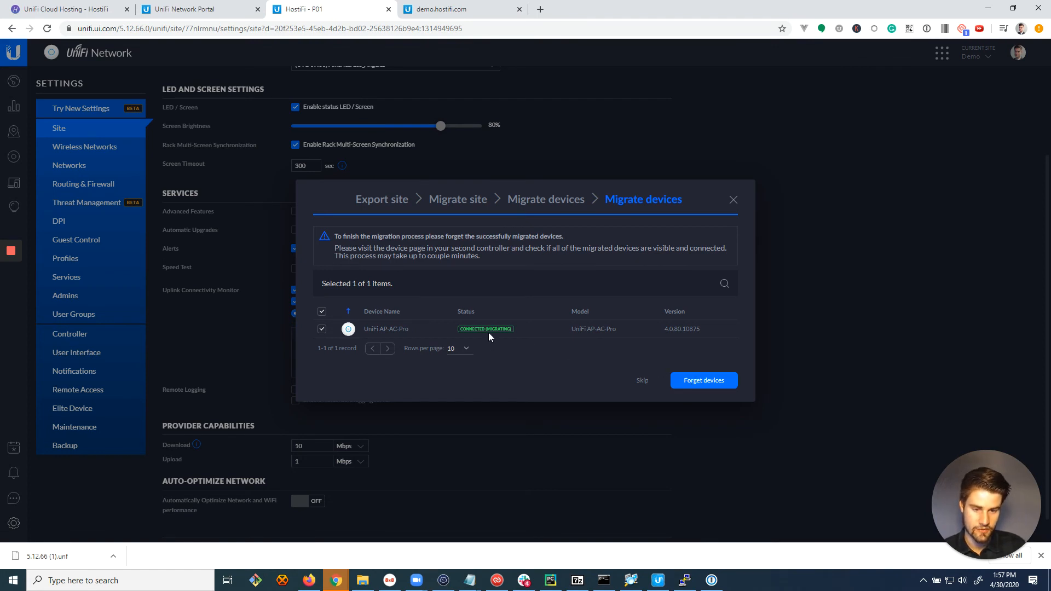
{"action": "mouse_move", "coordinate": [723, 359]}
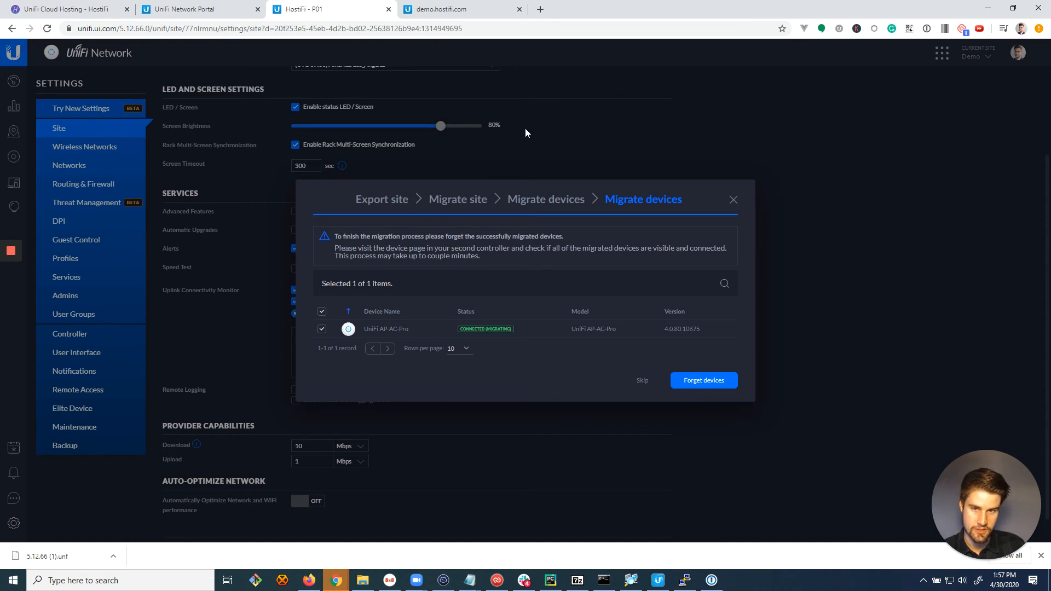
{"action": "mouse_move", "coordinate": [642, 383]}
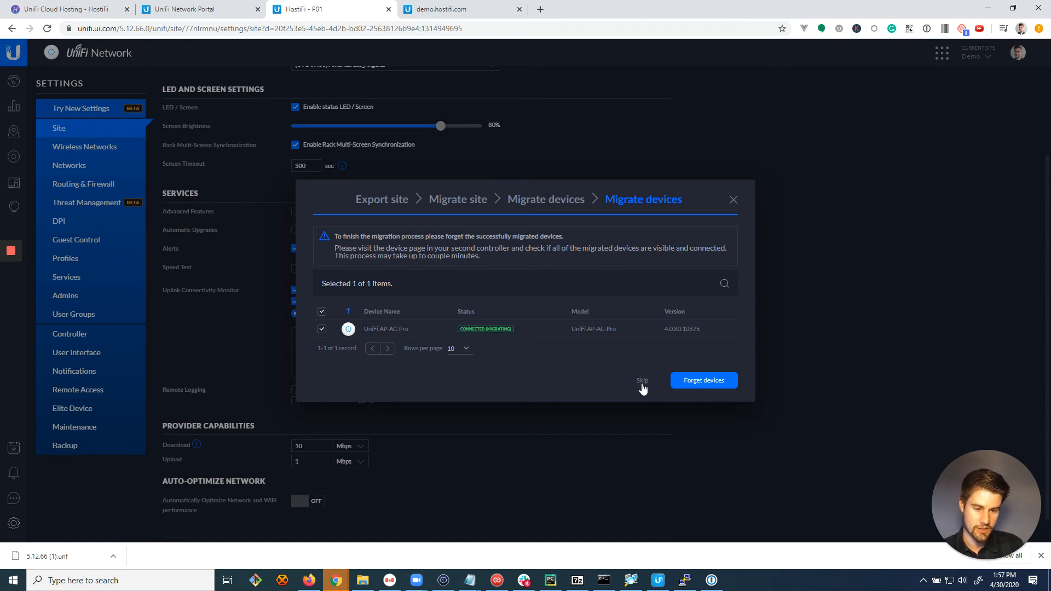
{"action": "left_click", "coordinate": [641, 381]}
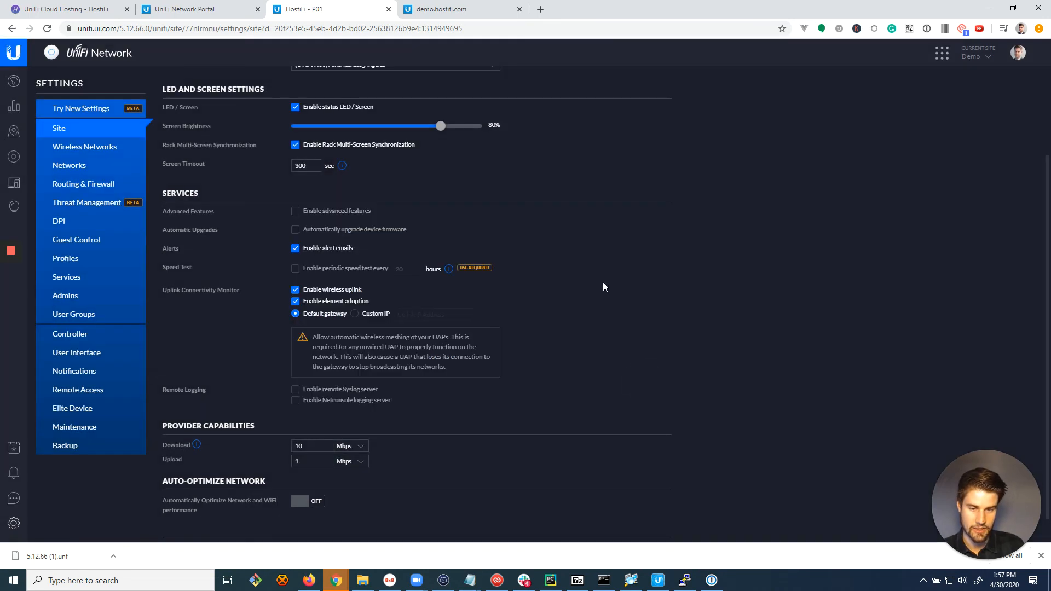
Step: Check the demo.hostifi.com device list, where the AP-AC-Pro is provisioning at 192.168.25.82
{"action": "left_click", "coordinate": [460, 9]}
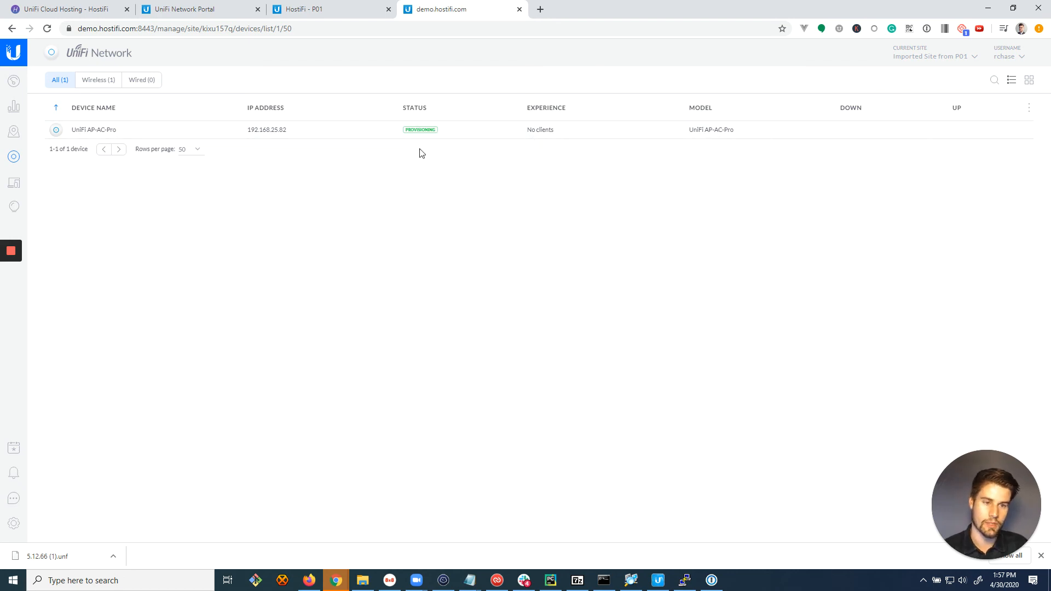
{"action": "mouse_move", "coordinate": [66, 385]}
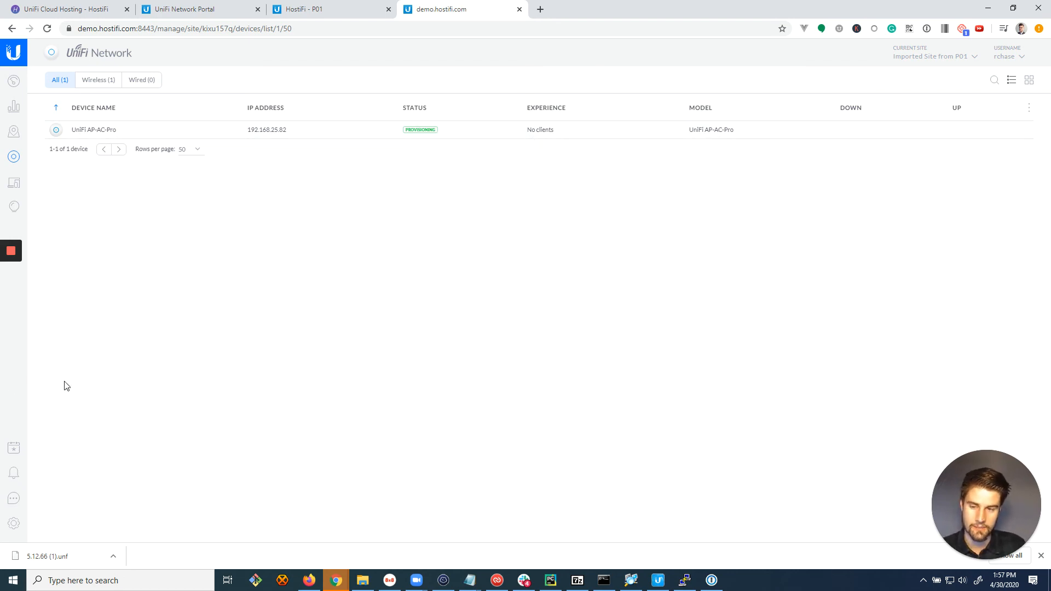
{"action": "mouse_move", "coordinate": [632, 204]}
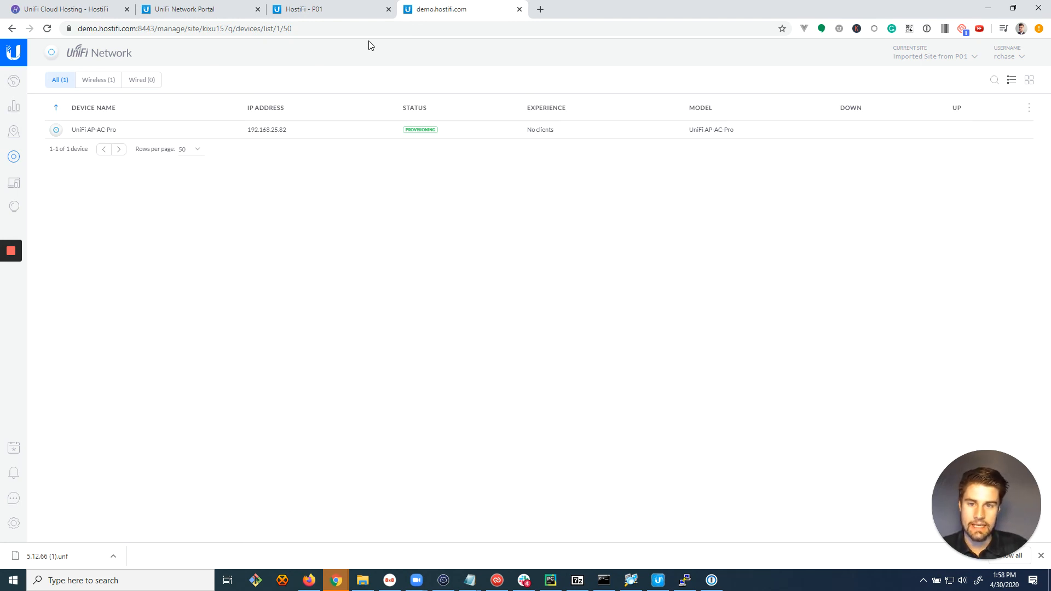
Step: Switch between the P01 and demo.hostifi.com controllers to confirm the UniFi AP-AC-Pro shows CONNECTED
{"action": "left_click", "coordinate": [320, 9]}
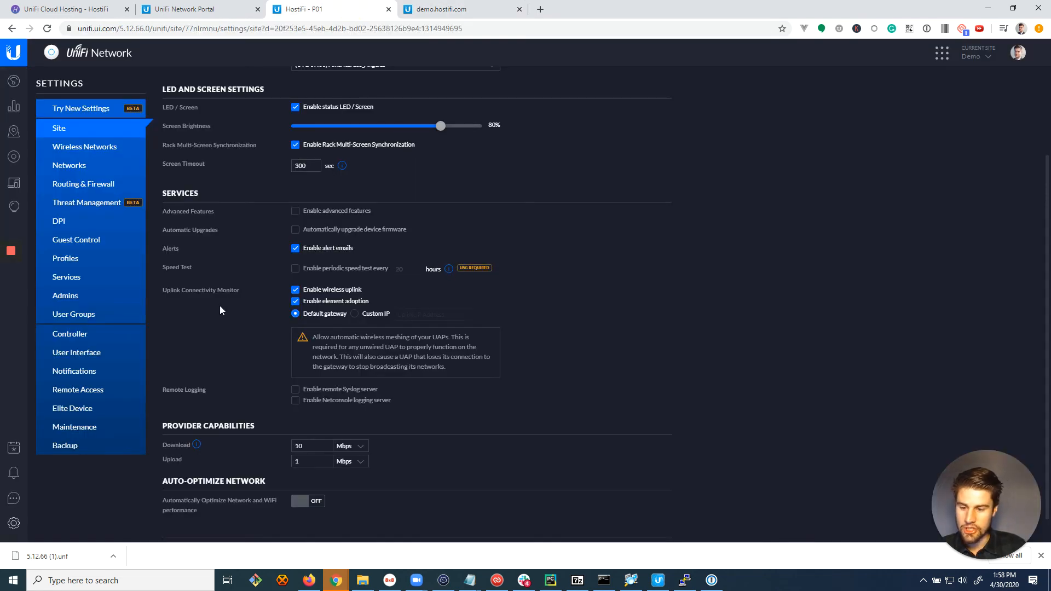
{"action": "mouse_move", "coordinate": [92, 452]}
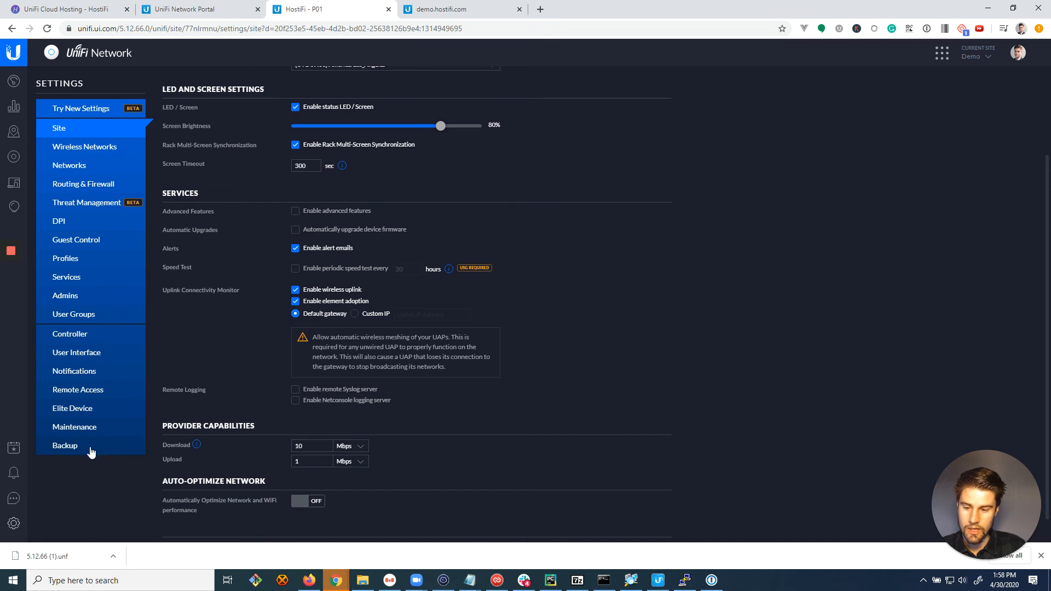
{"action": "mouse_move", "coordinate": [262, 230]}
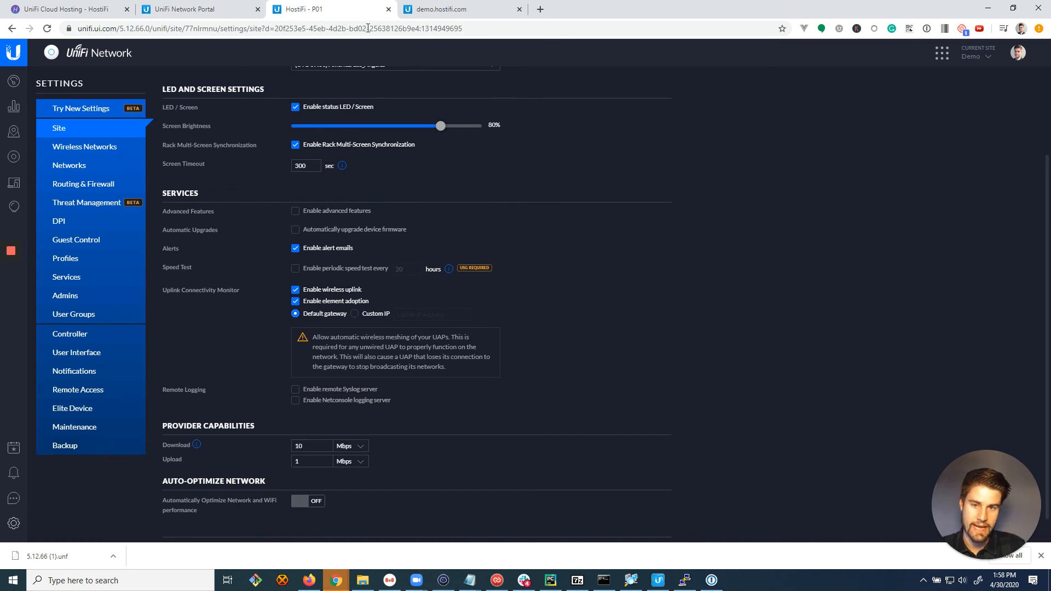
{"action": "left_click", "coordinate": [460, 8]}
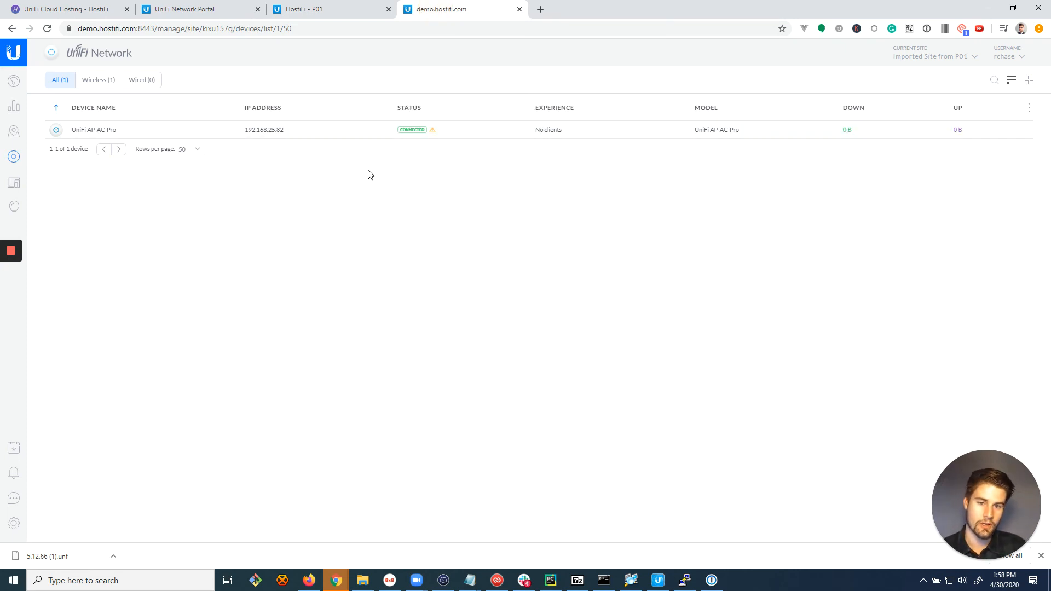
{"action": "mouse_move", "coordinate": [363, 169]}
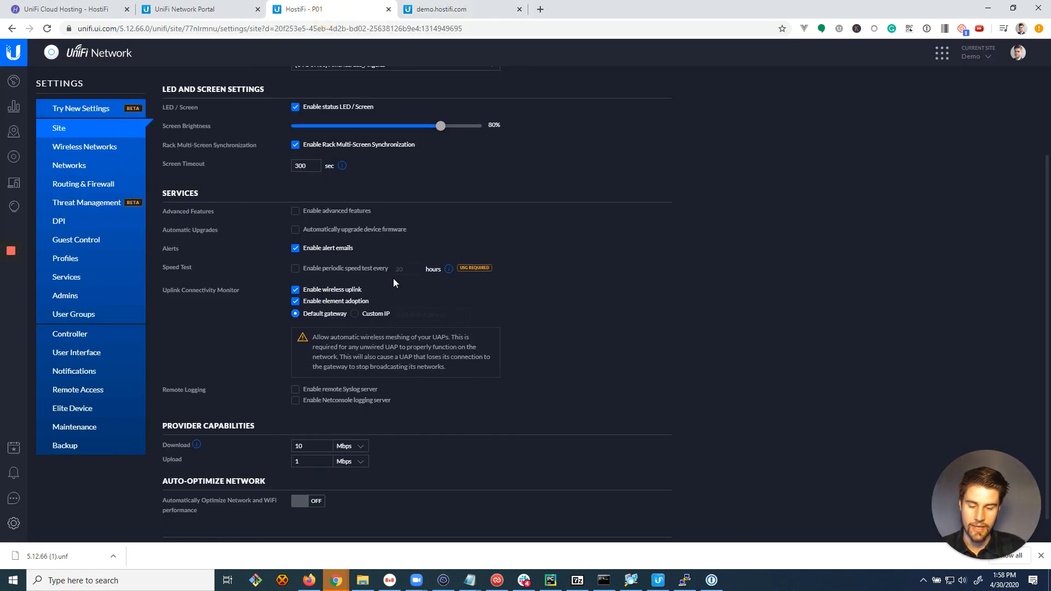
{"action": "scroll", "scroll_direction": "down", "scroll_amount": 3}
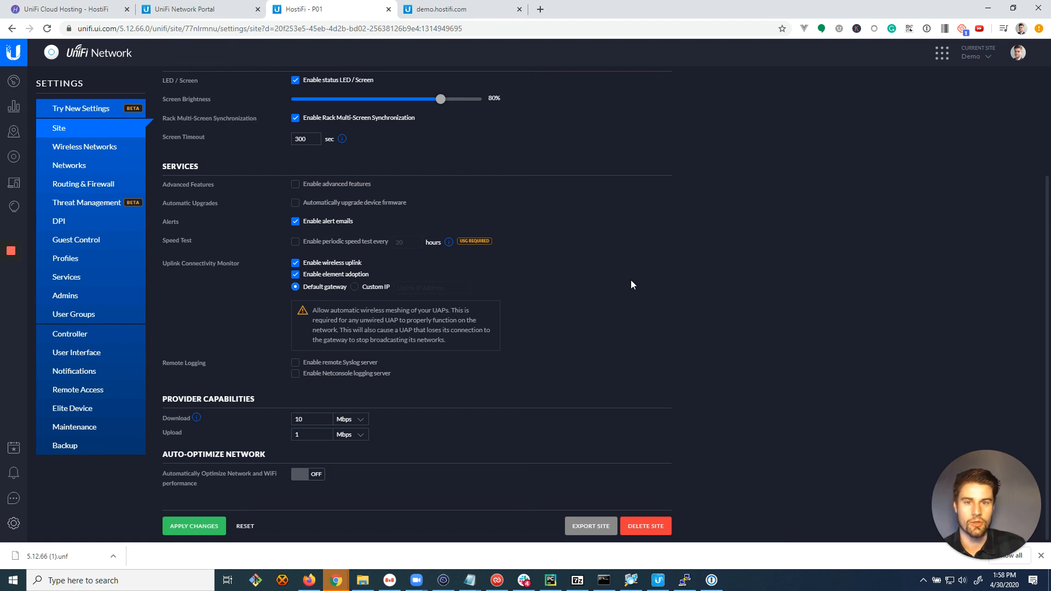
{"action": "mouse_move", "coordinate": [642, 275]}
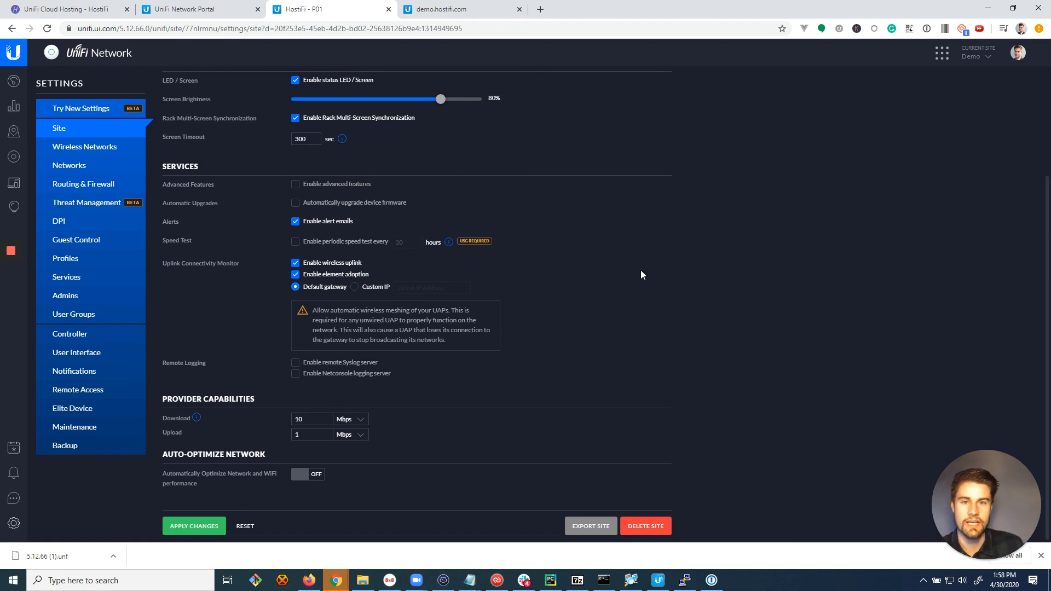
{"action": "mouse_move", "coordinate": [201, 357]}
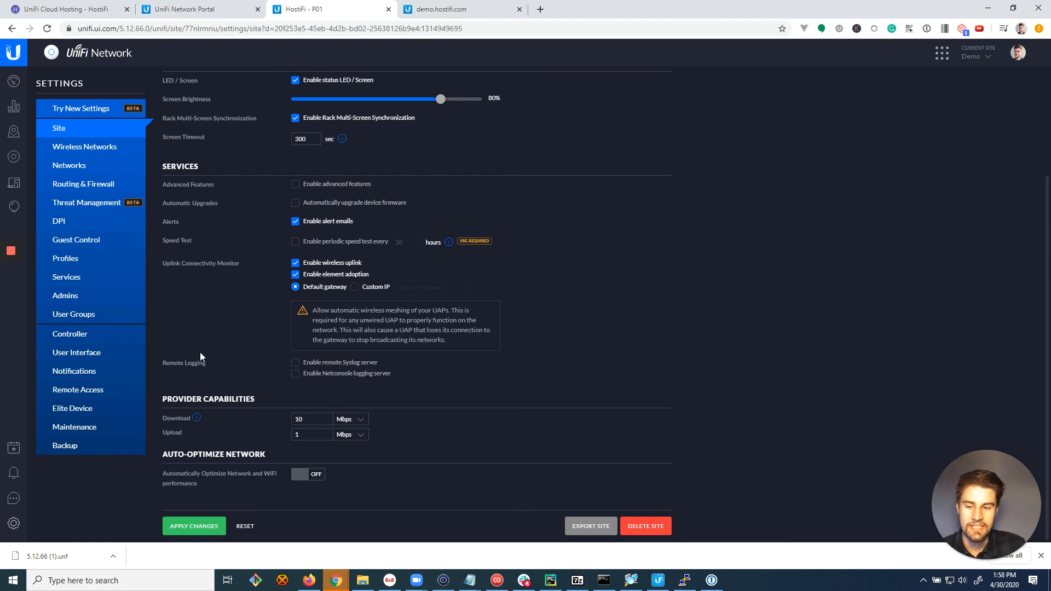